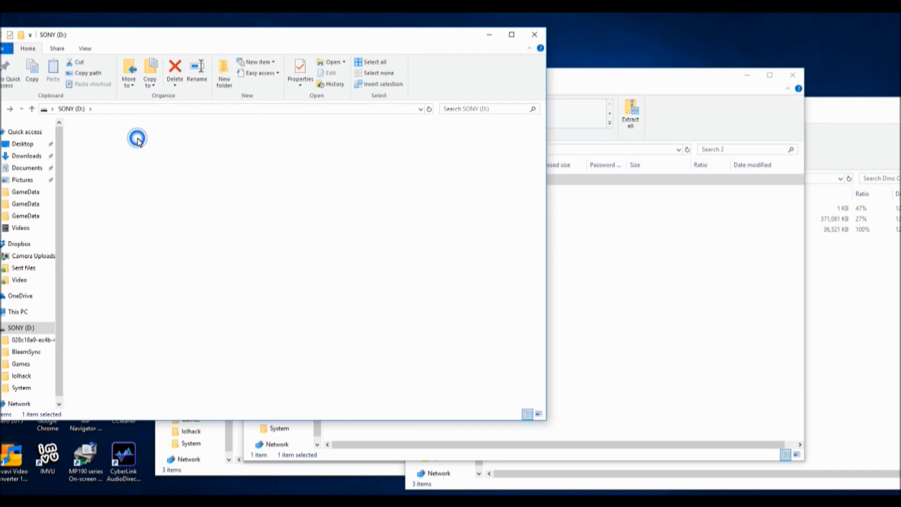
Browse into the Games folder on the SONY (D:) drive, listing its numbered game folders.
{"action": "double_click", "coordinate": [33, 340]}
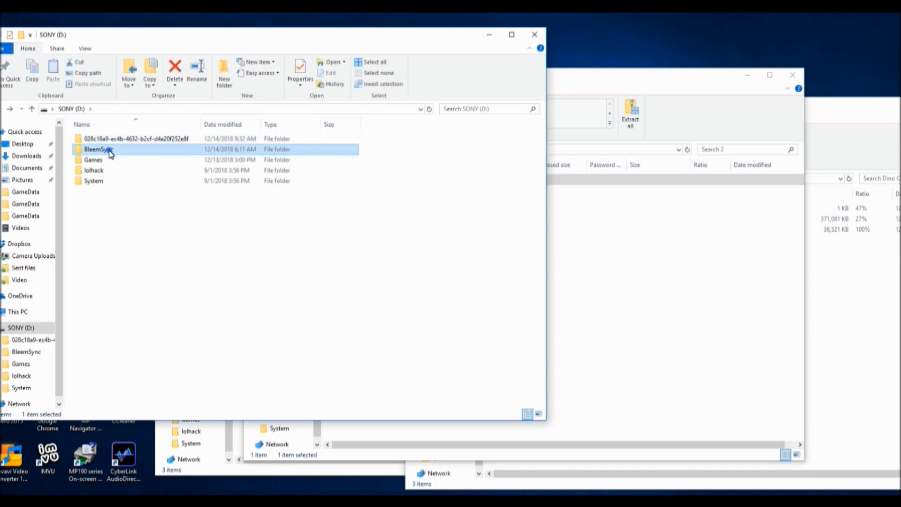
{"action": "double_click", "coordinate": [96, 149]}
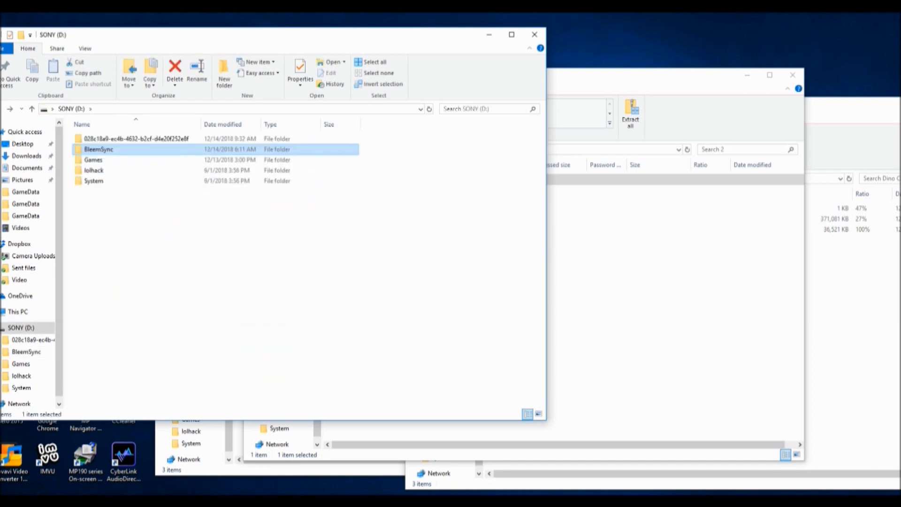
{"action": "double_click", "coordinate": [93, 159]}
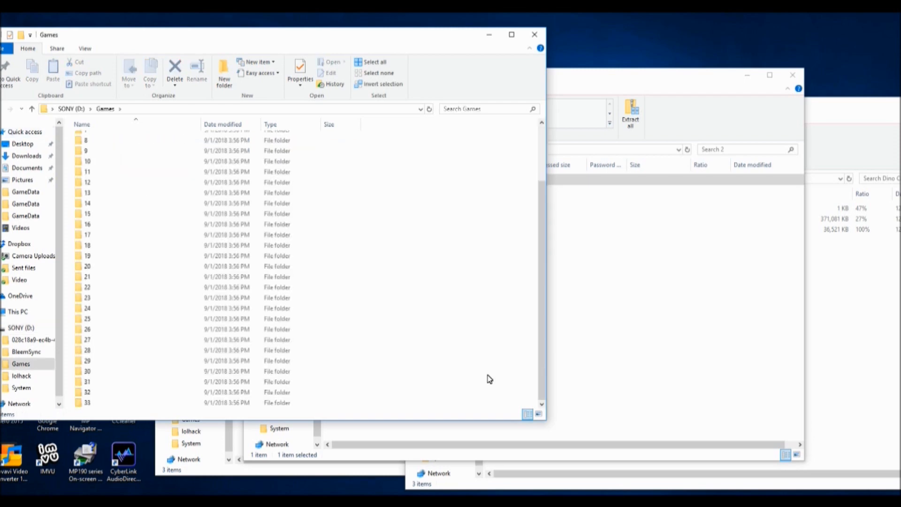
{"action": "mouse_move", "coordinate": [454, 414]}
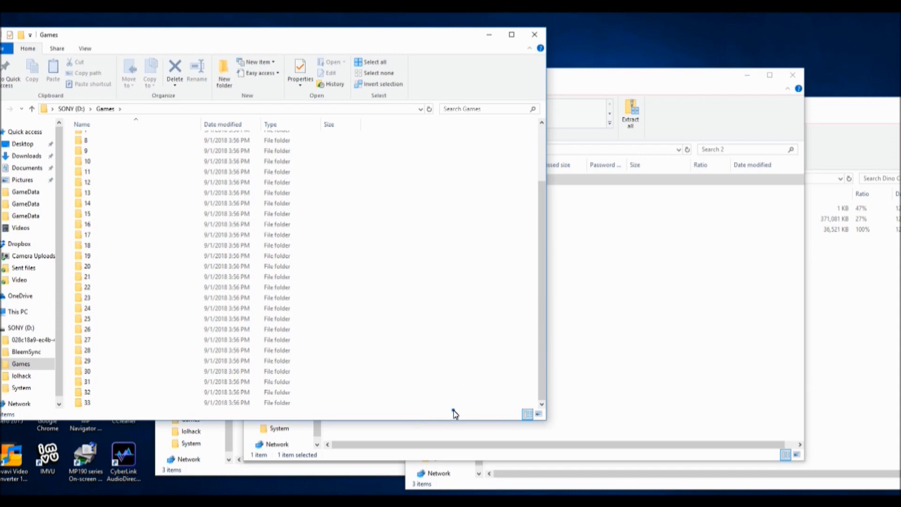
{"action": "mouse_move", "coordinate": [495, 389]}
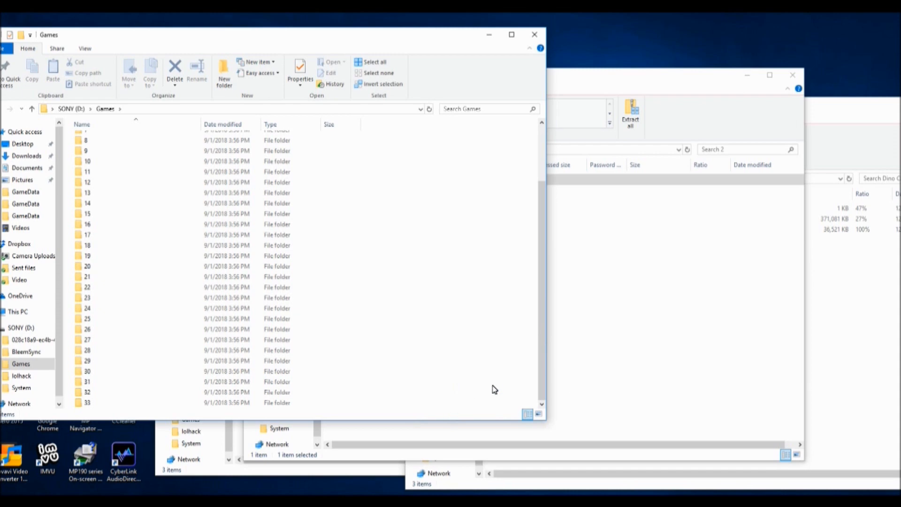
Create two new empty folders in Games and name them 34 and 35.
{"action": "right_click", "coordinate": [495, 388]}
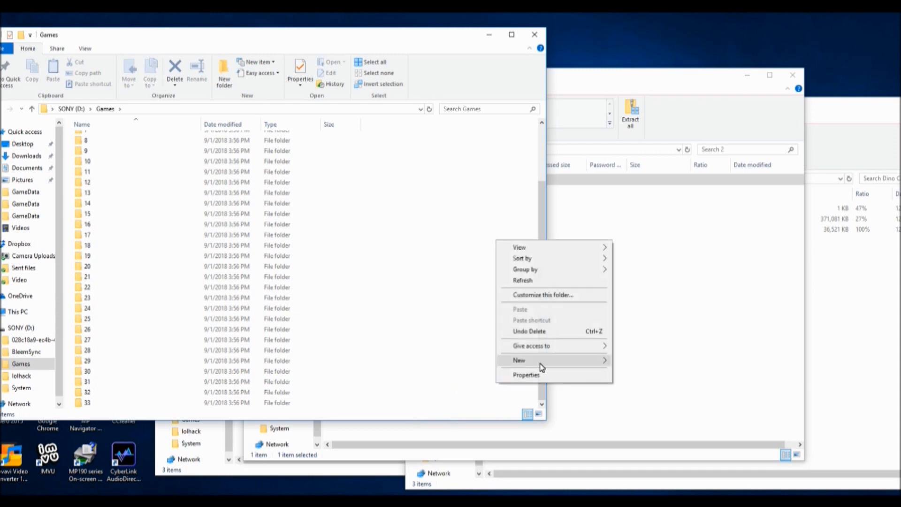
{"action": "left_click", "coordinate": [519, 360]}
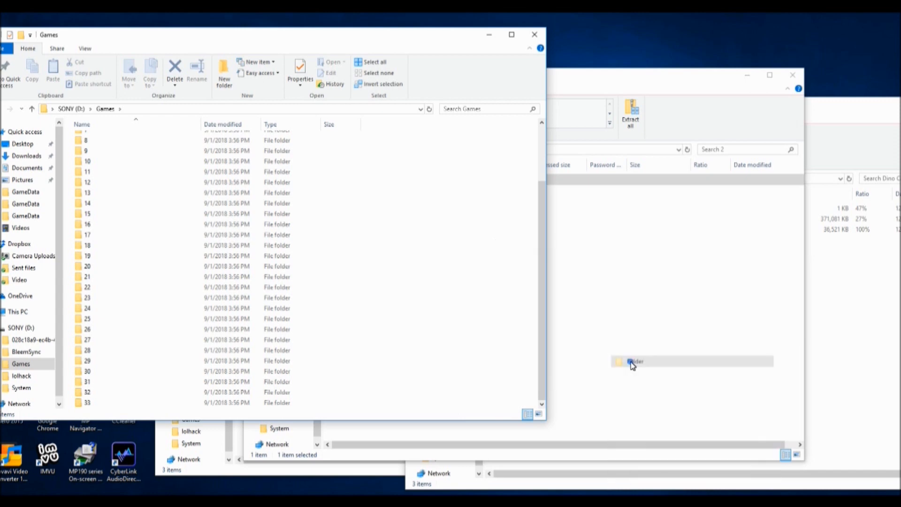
{"action": "left_click", "coordinate": [223, 72]}
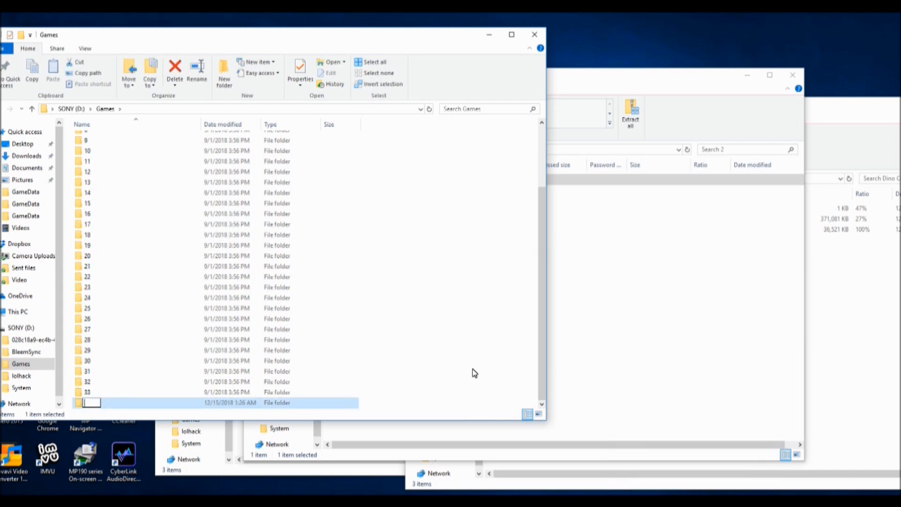
{"action": "type", "text": "34"}
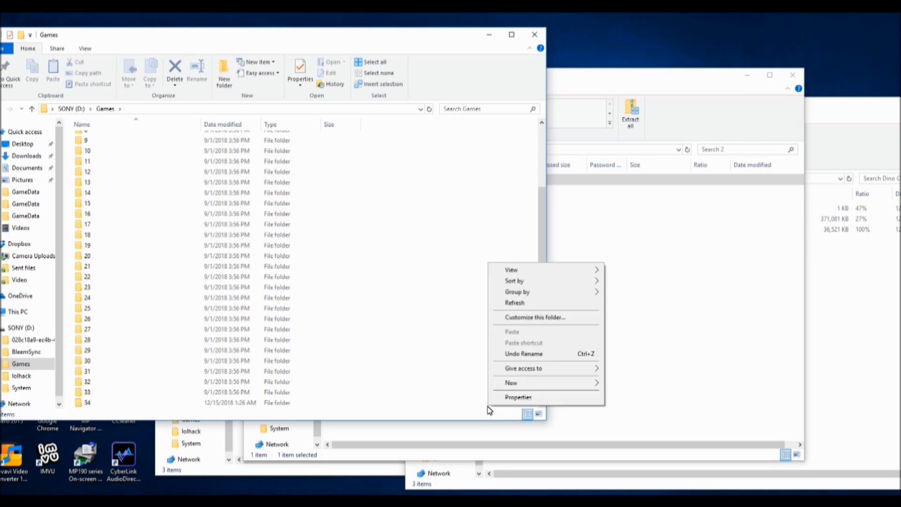
{"action": "mouse_move", "coordinate": [542, 386]}
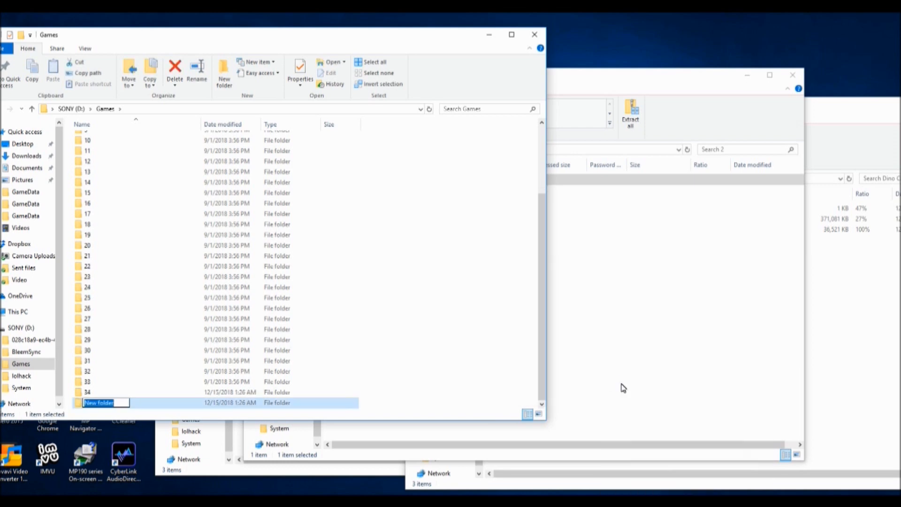
{"action": "type", "text": "35"}
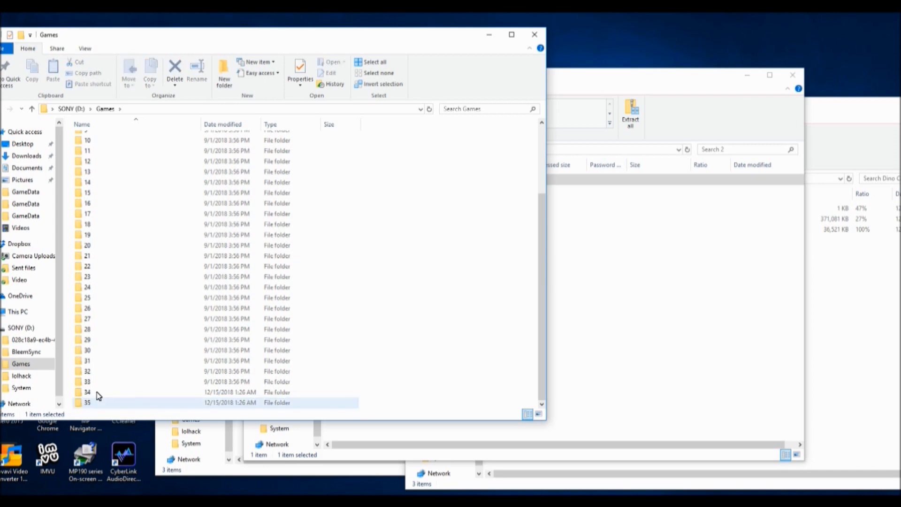
Copy the GameData template from BleemSync Games\2 into the new folder 34.
{"action": "left_click", "coordinate": [114, 392]}
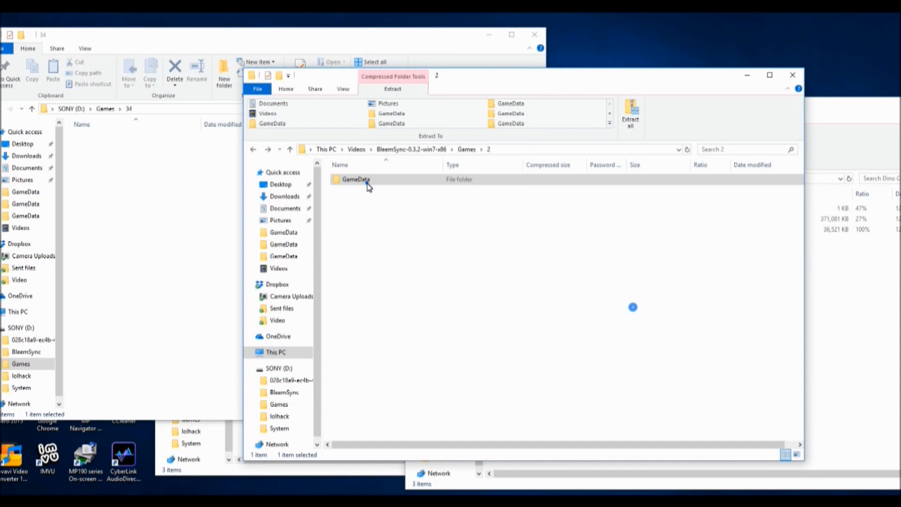
{"action": "left_click", "coordinate": [356, 178]}
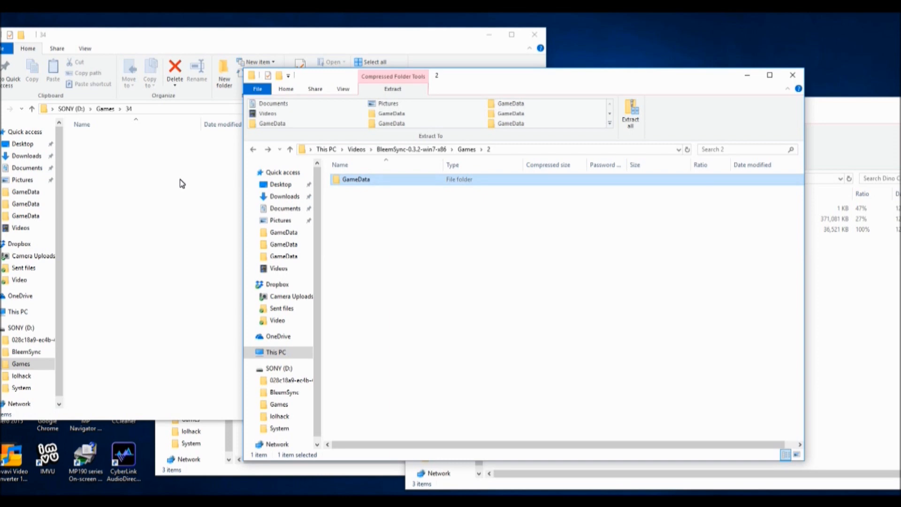
{"action": "mouse_move", "coordinate": [159, 216]}
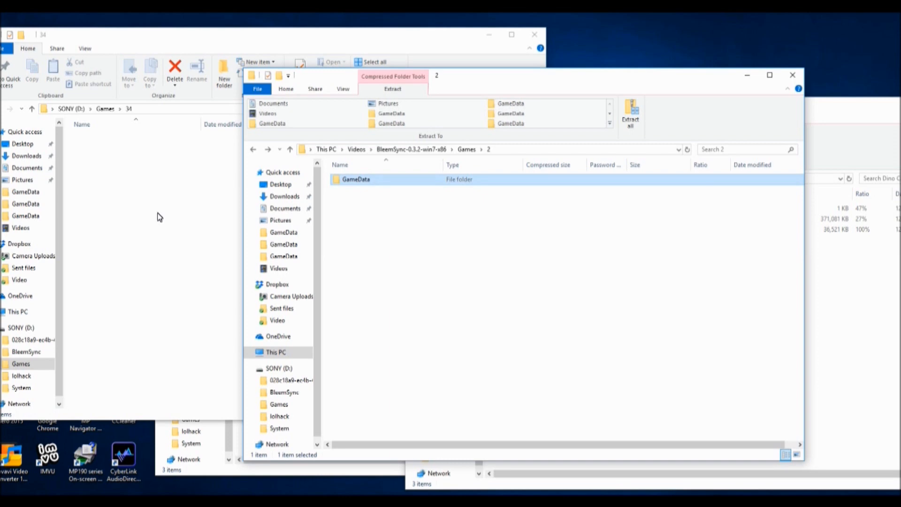
{"action": "mouse_move", "coordinate": [390, 185]}
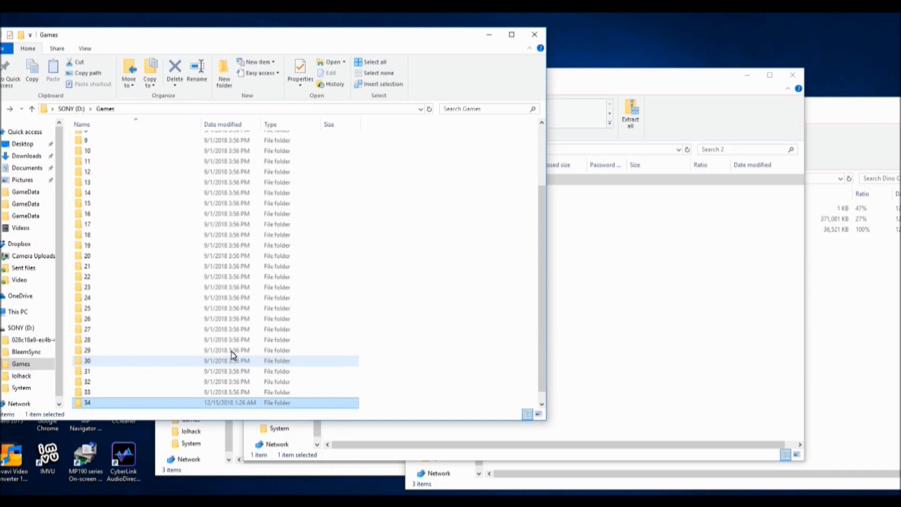
{"action": "scroll", "scroll_direction": "down", "scroll_amount": 3}
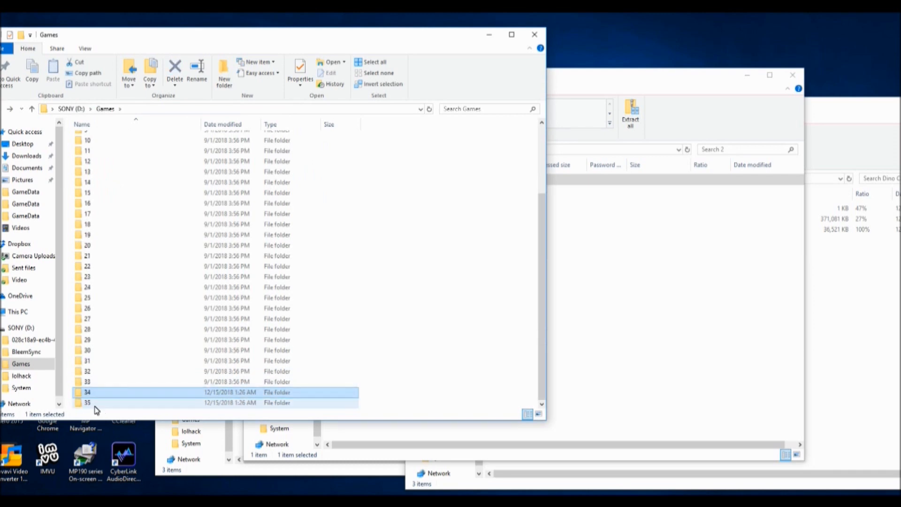
{"action": "left_click", "coordinate": [109, 402]}
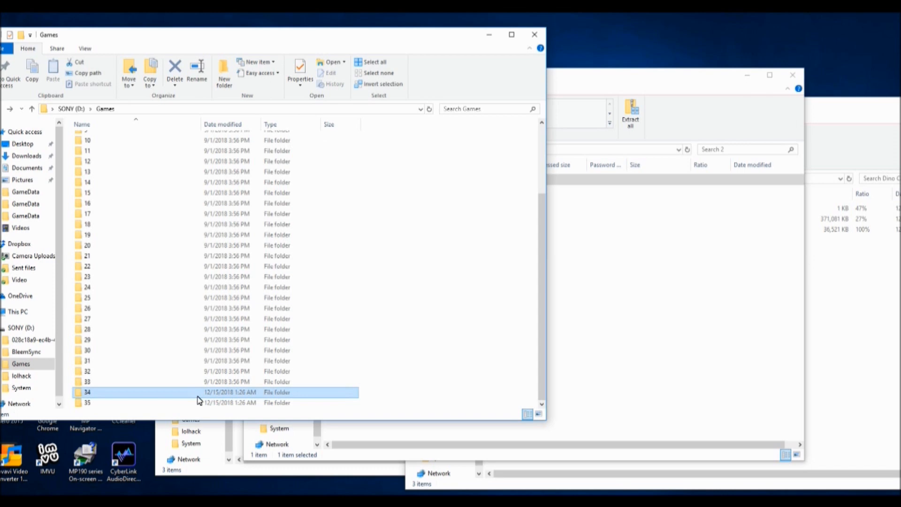
Go into folder 34 and its copied GameData folder.
{"action": "double_click", "coordinate": [87, 392]}
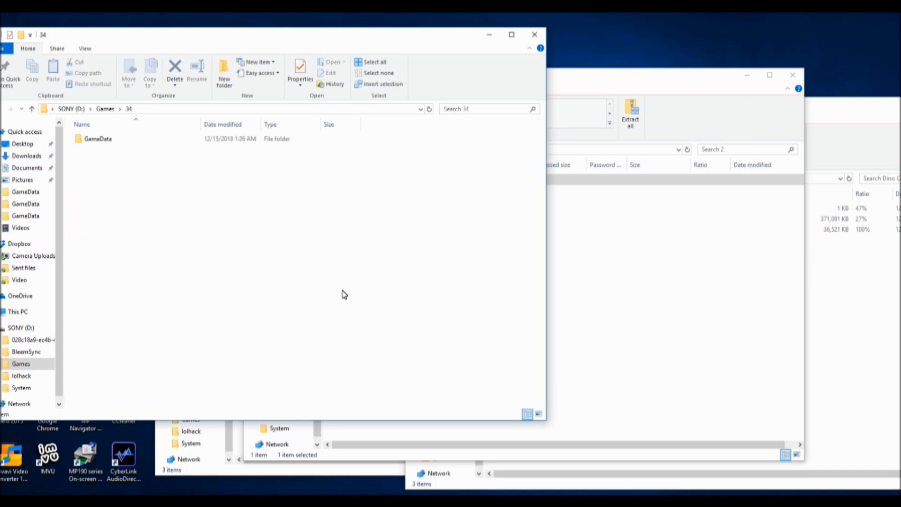
{"action": "mouse_move", "coordinate": [378, 233]}
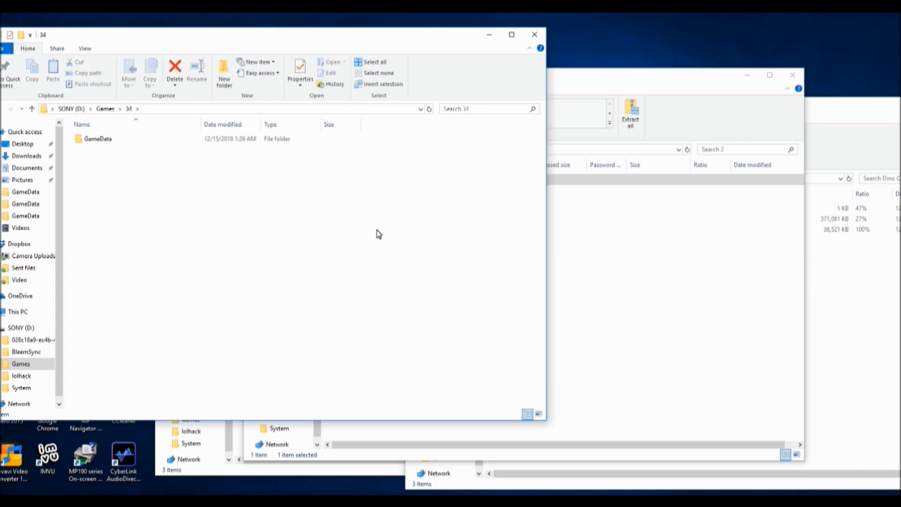
{"action": "mouse_move", "coordinate": [133, 141]}
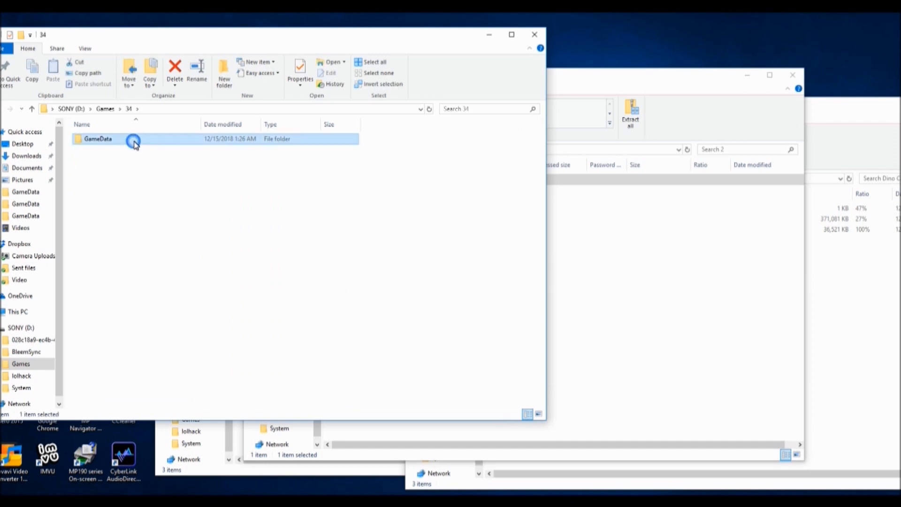
{"action": "double_click", "coordinate": [98, 139]}
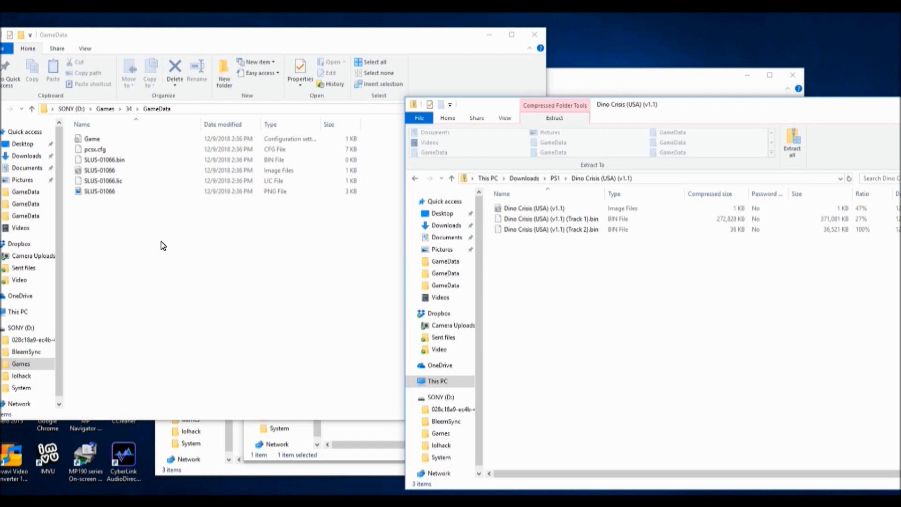
{"action": "left_click", "coordinate": [112, 170]}
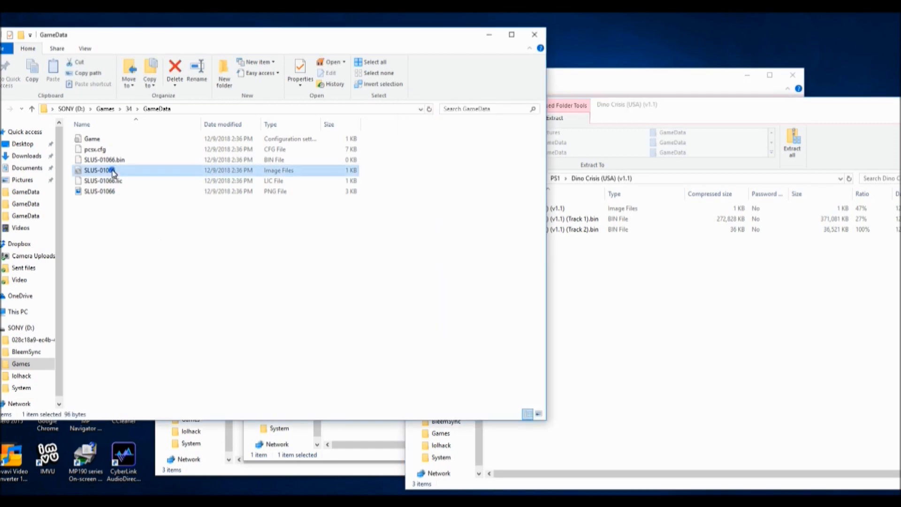
Permanently delete the placeholder SLUS-01066 disc image from GameData.
{"action": "left_click", "coordinate": [174, 67]}
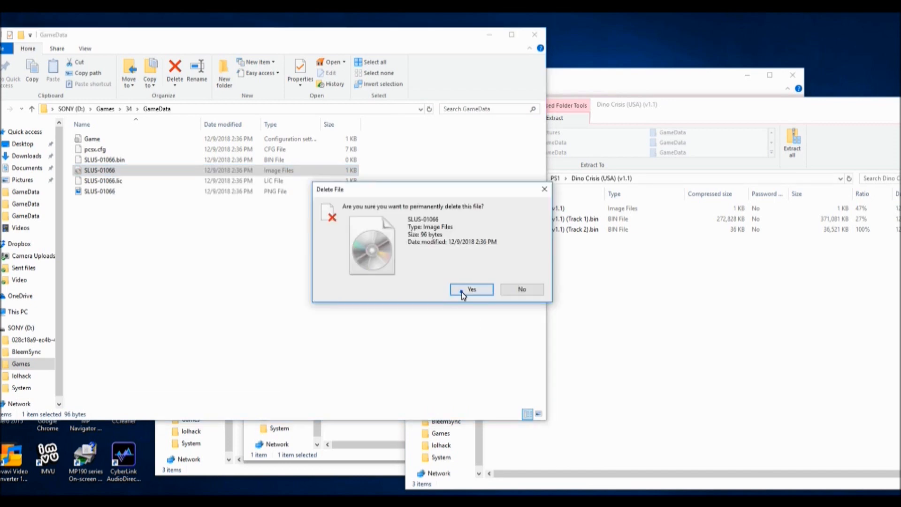
{"action": "left_click", "coordinate": [471, 289]}
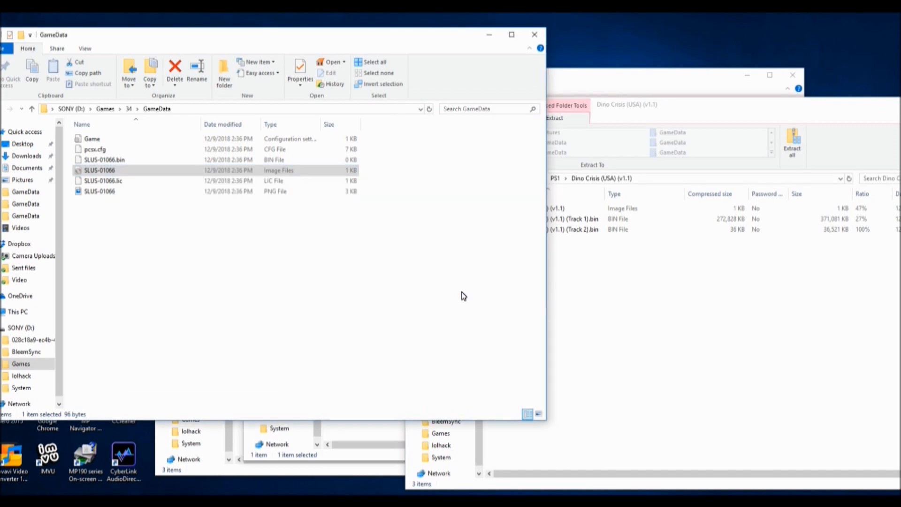
{"action": "left_click", "coordinate": [175, 69]}
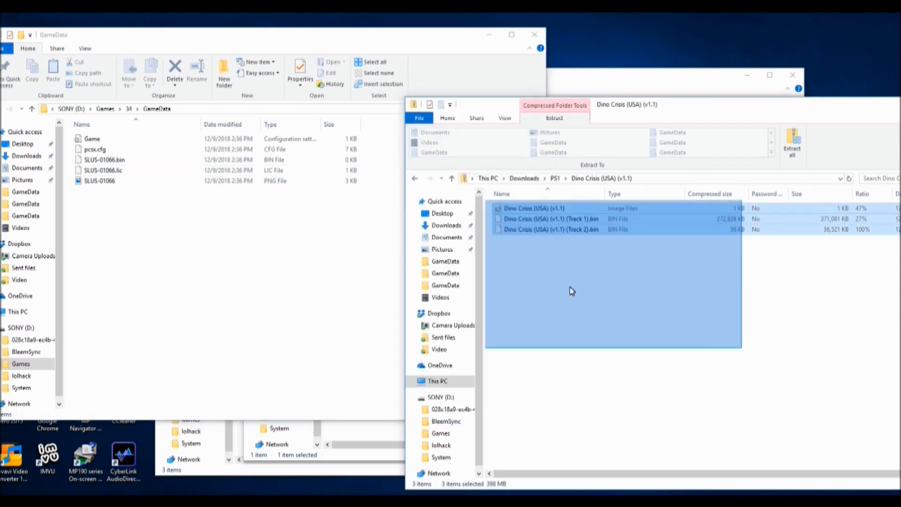
{"action": "mouse_move", "coordinate": [538, 213]}
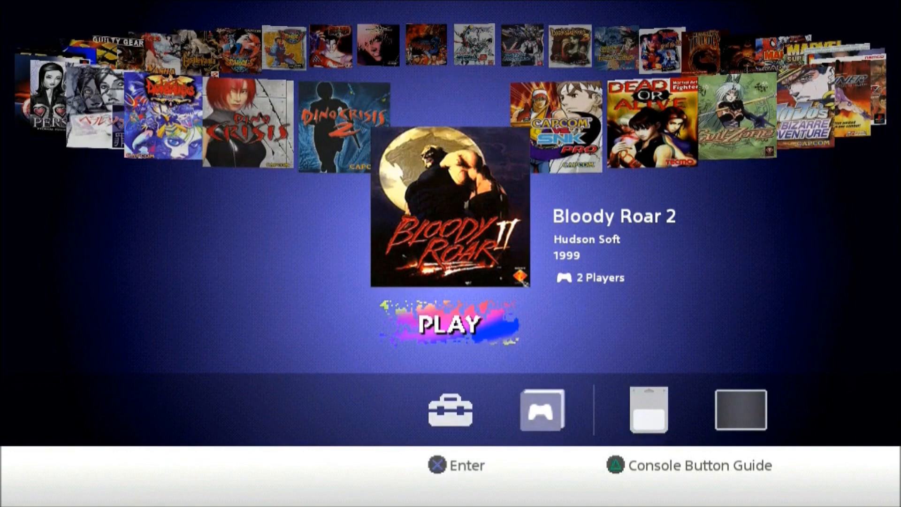
Cycle the carousel right through the added fighting games from Bloody Roar 2 to Mortal Kombat 4.
{"action": "scroll", "scroll_direction": "right", "scroll_amount": 3}
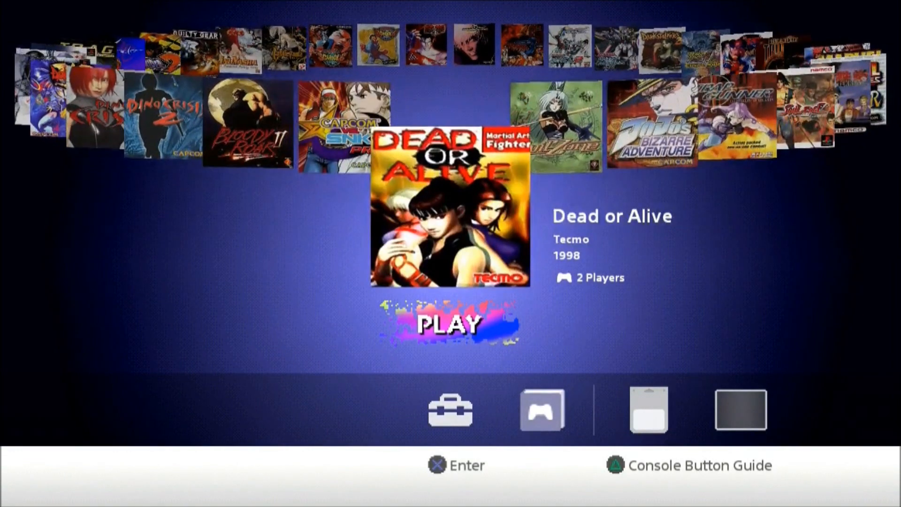
{"action": "scroll", "scroll_direction": "left", "scroll_amount": 3}
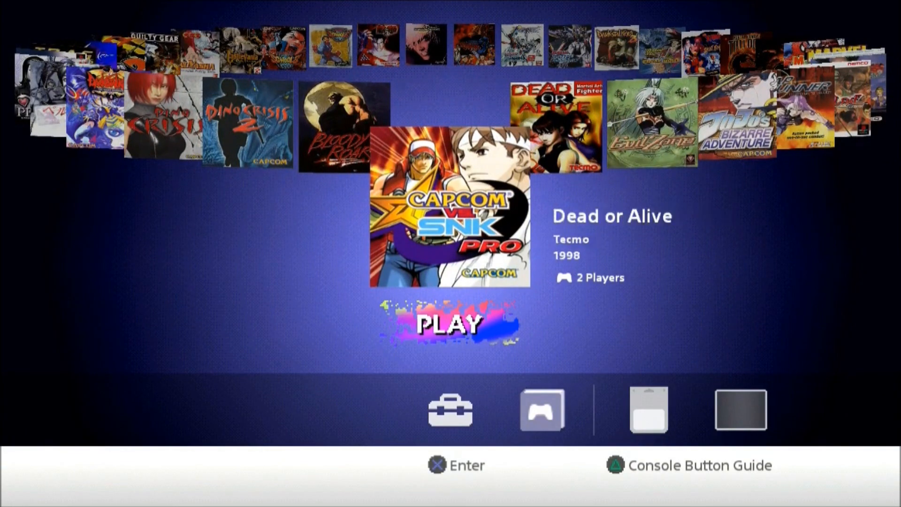
{"action": "scroll", "scroll_direction": "right", "scroll_amount": 3}
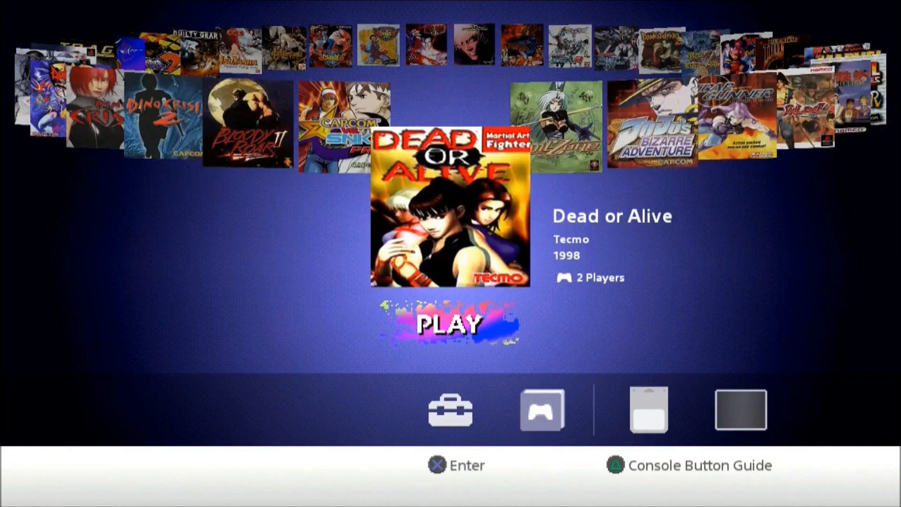
{"action": "scroll", "scroll_direction": "right", "scroll_amount": 3}
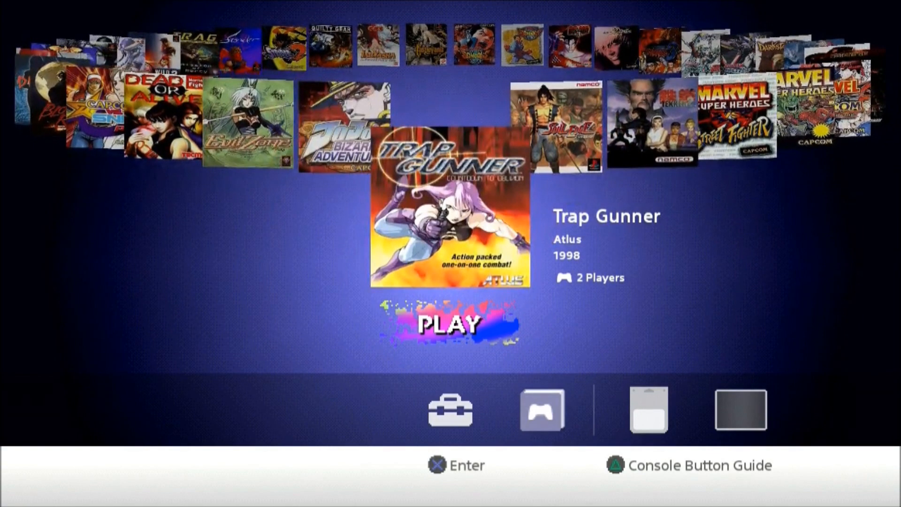
{"action": "scroll", "scroll_direction": "right", "scroll_amount": 3}
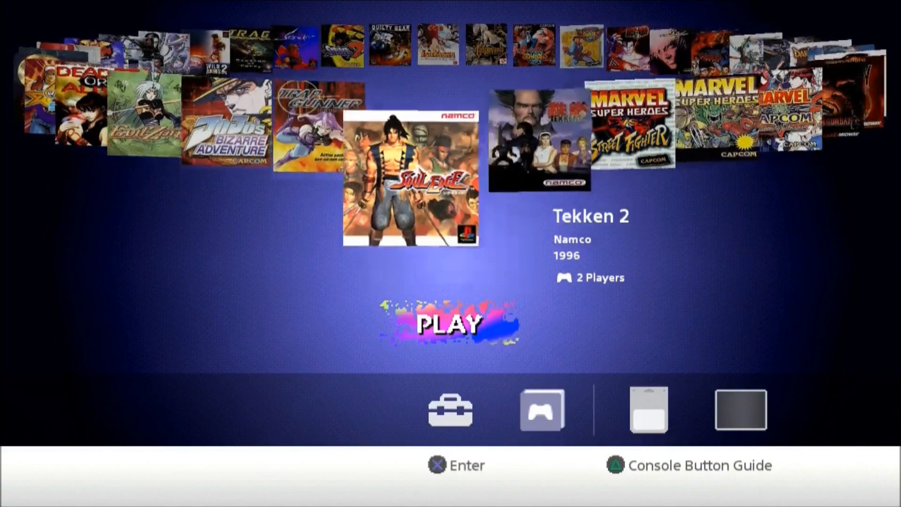
{"action": "scroll", "scroll_direction": "right", "scroll_amount": 3}
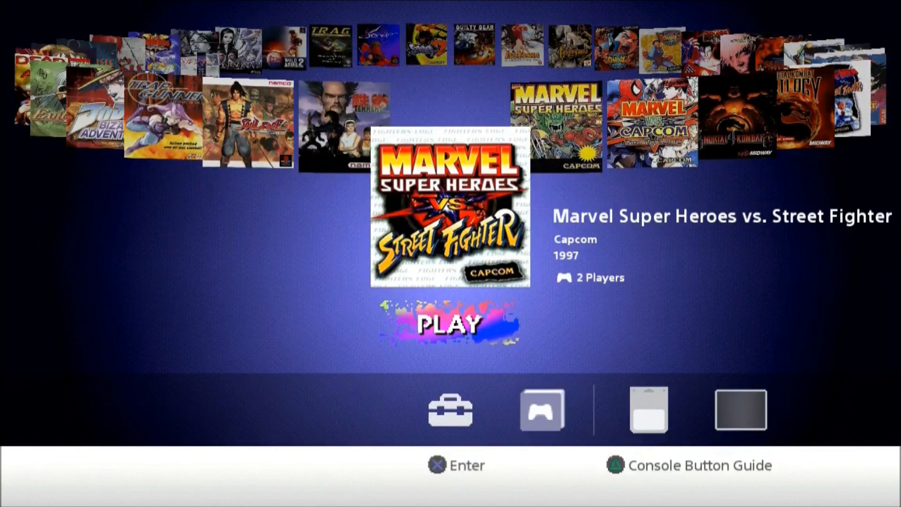
{"action": "scroll", "scroll_direction": "right", "scroll_amount": 3}
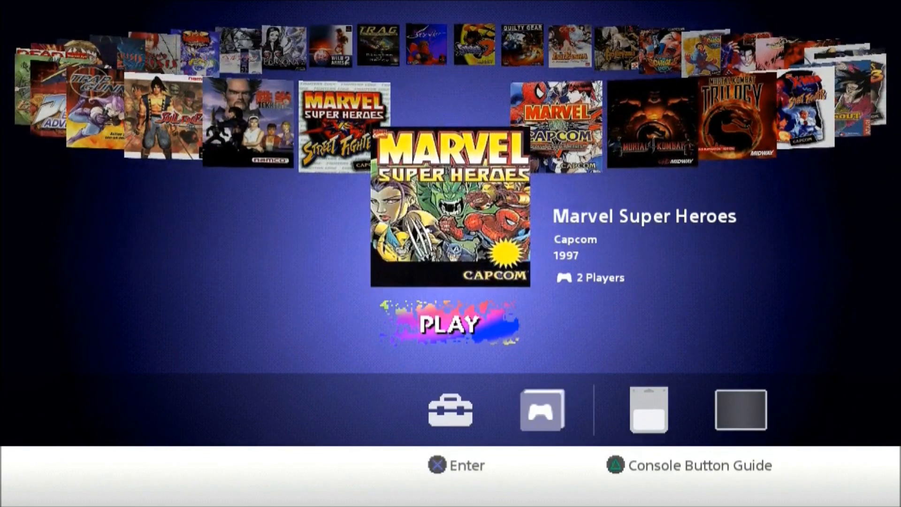
{"action": "scroll", "scroll_direction": "right", "scroll_amount": 3}
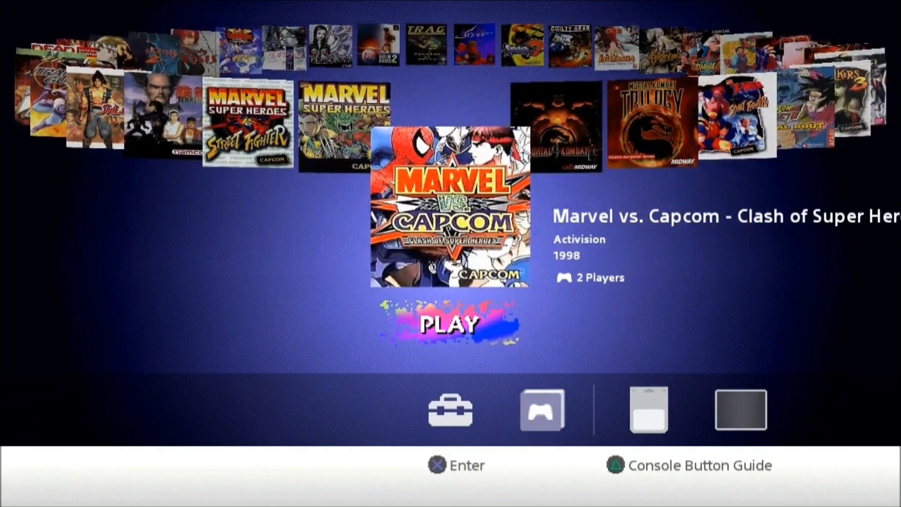
{"action": "scroll", "scroll_direction": "right", "scroll_amount": 3}
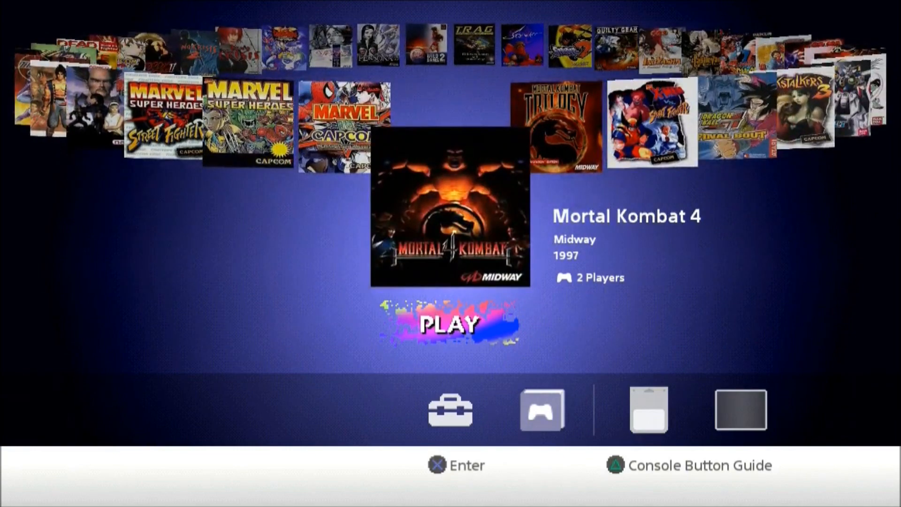
Scroll on past Darkstalkers 3, Toshinden 3, Tekken 3 and Strider 2 to Persona 2: Innocent Sin.
{"action": "scroll", "scroll_direction": "right", "scroll_amount": 3}
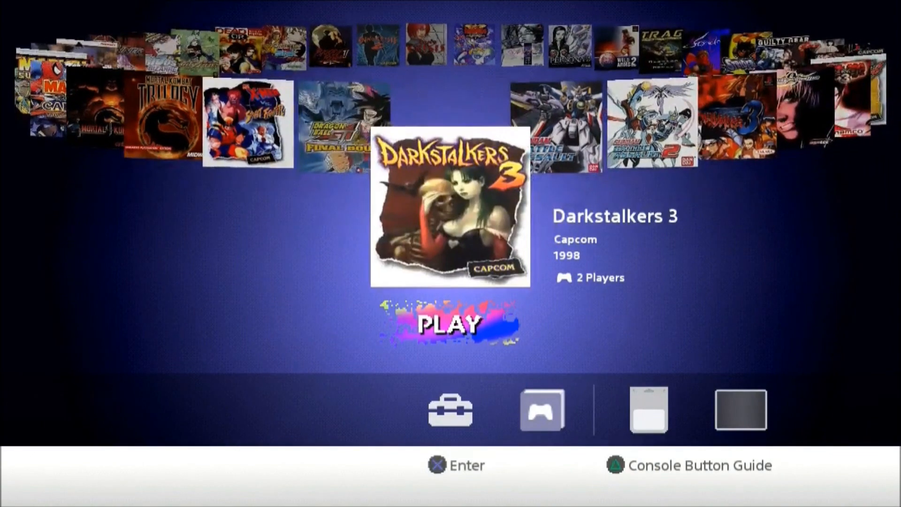
{"action": "scroll", "scroll_direction": "right", "scroll_amount": 3}
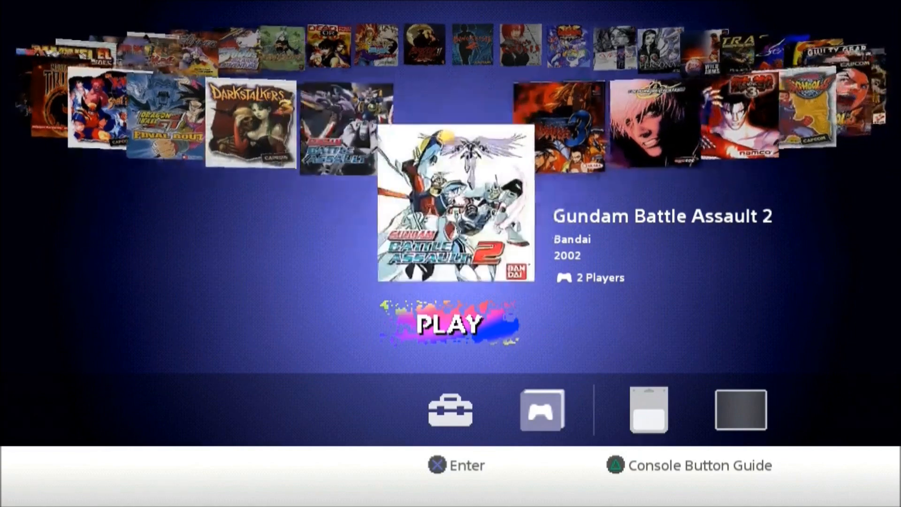
{"action": "scroll", "scroll_direction": "right", "scroll_amount": 3}
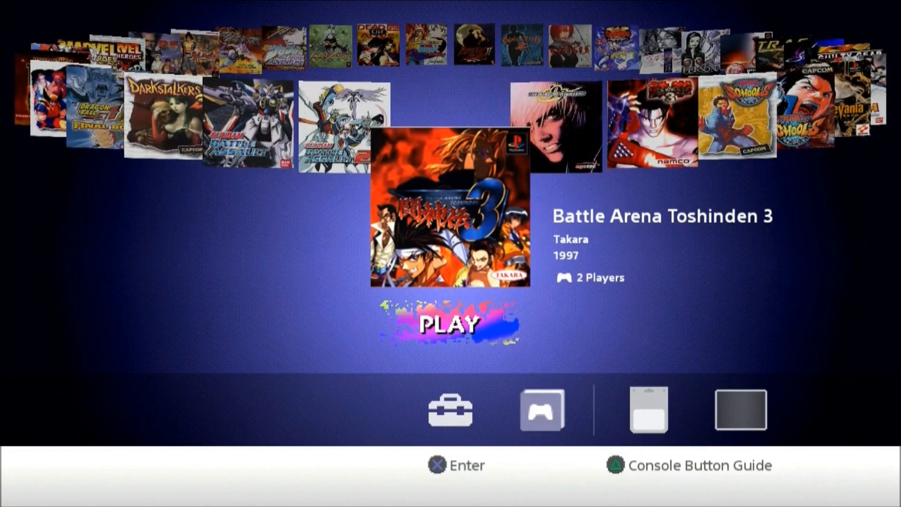
{"action": "scroll", "scroll_direction": "right", "scroll_amount": 3}
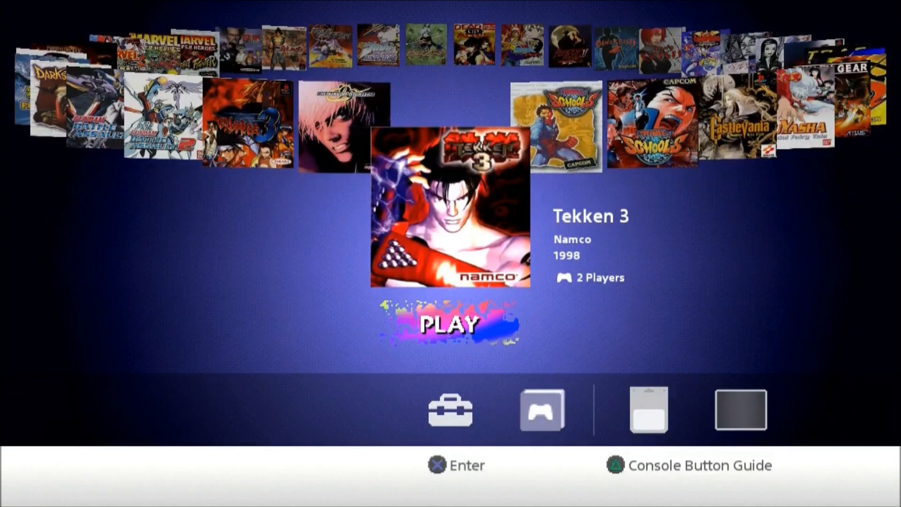
{"action": "scroll", "scroll_direction": "right", "scroll_amount": 3}
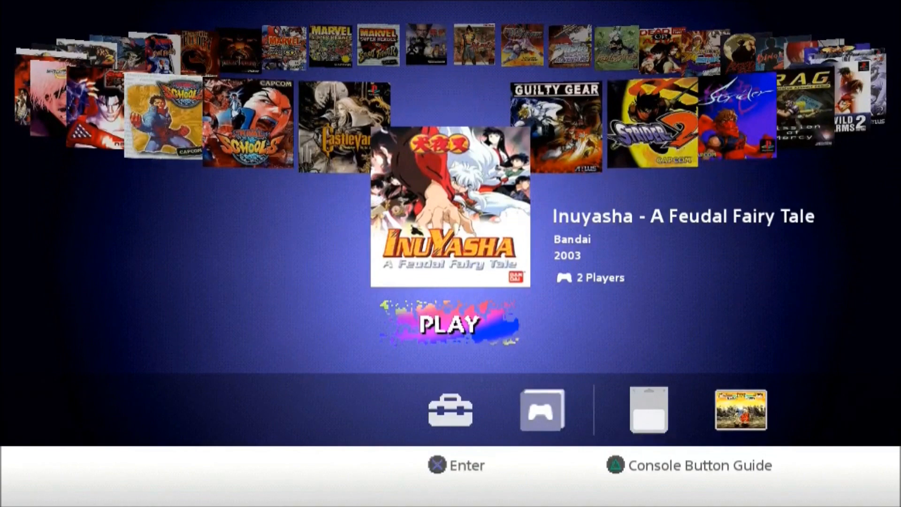
{"action": "scroll", "scroll_direction": "right", "scroll_amount": 3}
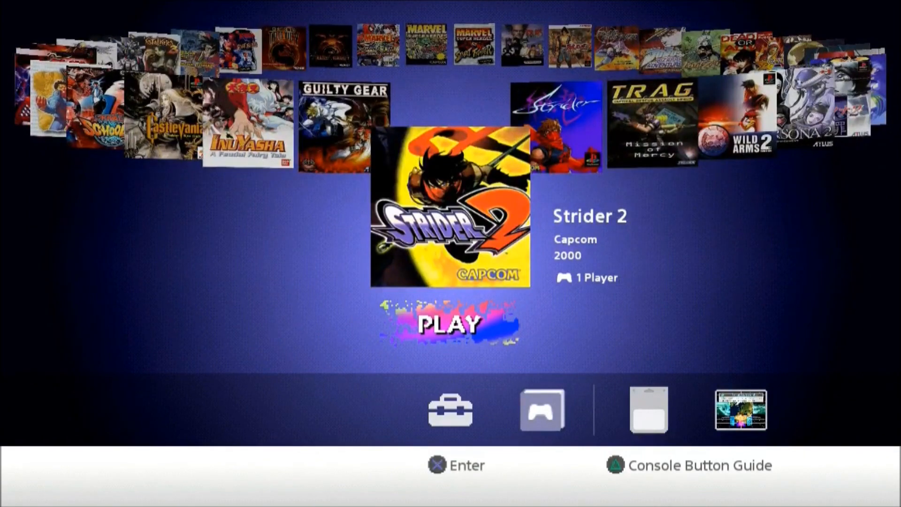
{"action": "scroll", "scroll_direction": "right", "scroll_amount": 3}
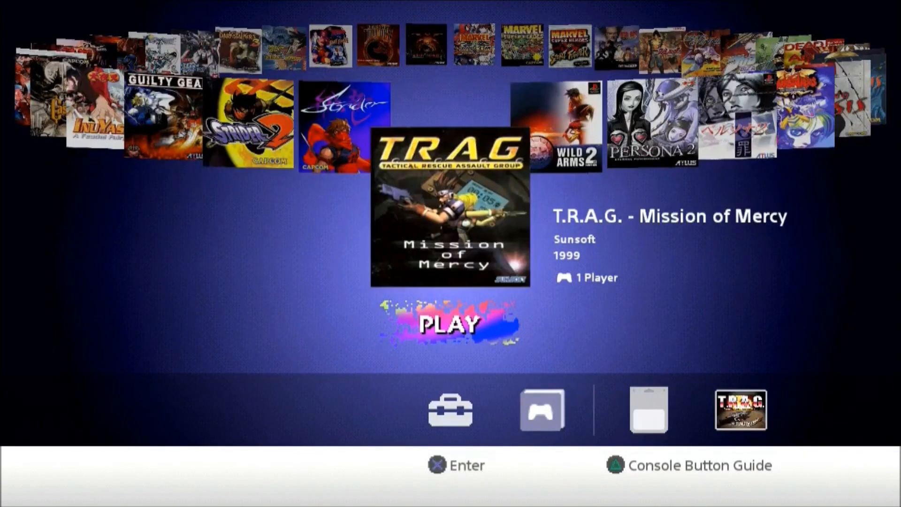
{"action": "scroll", "scroll_direction": "right", "scroll_amount": 3}
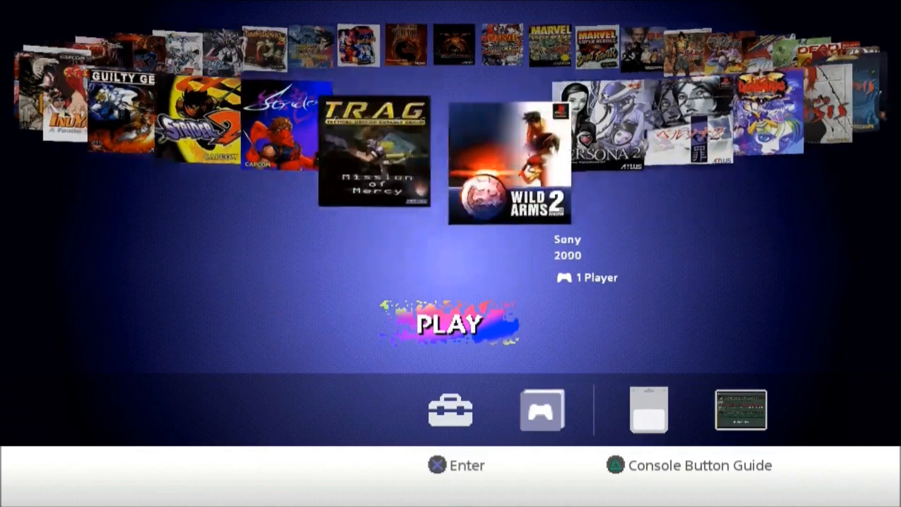
{"action": "key", "text": "right"}
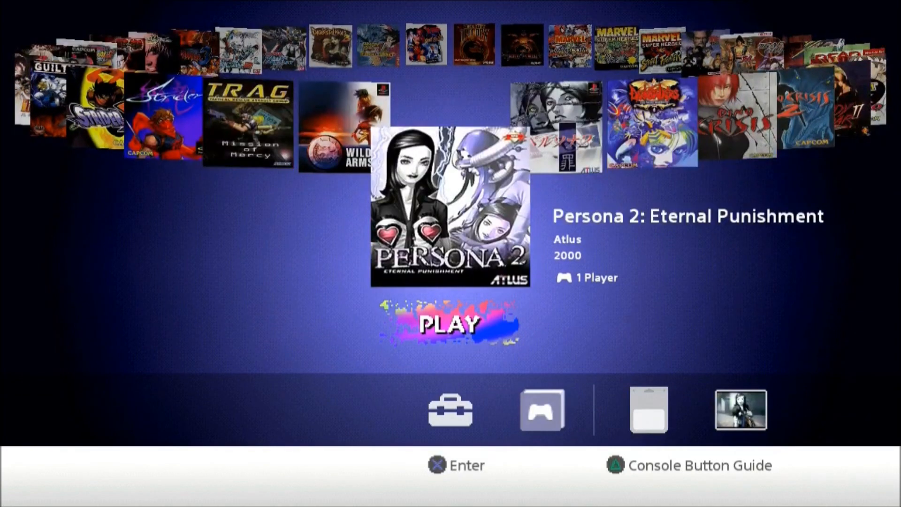
{"action": "scroll", "scroll_direction": "right", "scroll_amount": 3}
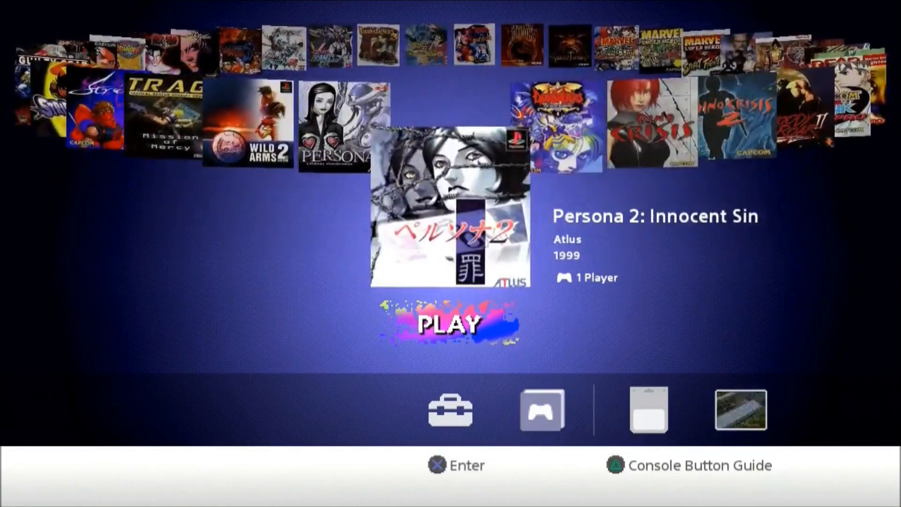
Loop the carousel back and forth past Dino Crisis 2 and Dino Crisis to Capcom vs. SNK Pro.
{"action": "scroll", "scroll_direction": "right", "scroll_amount": 3}
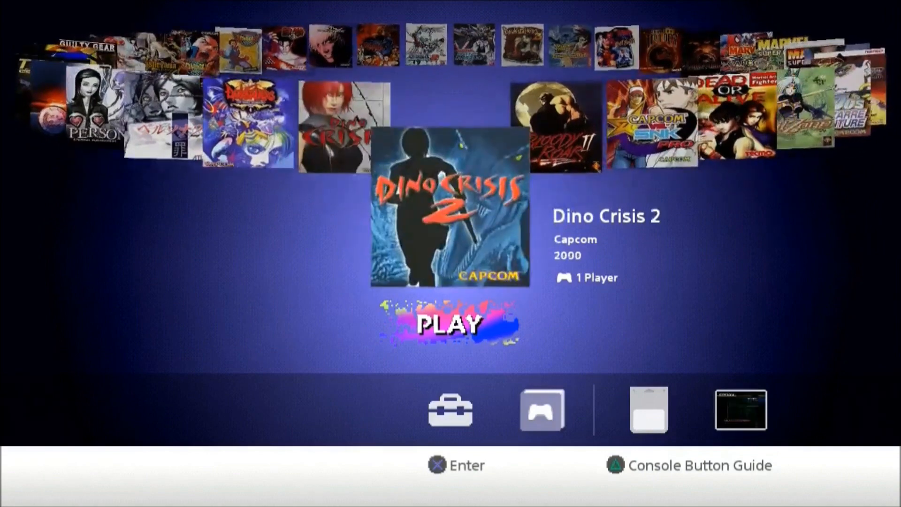
{"action": "scroll", "scroll_direction": "left", "scroll_amount": 3}
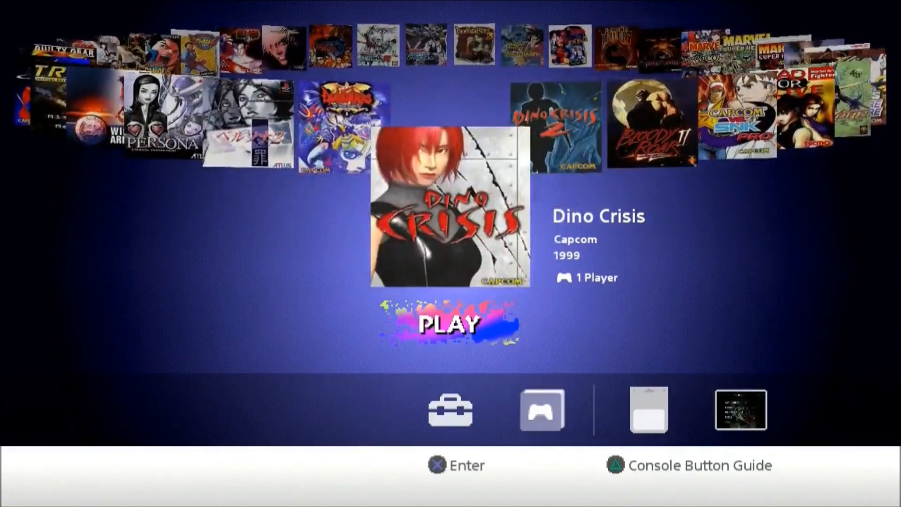
{"action": "scroll", "scroll_direction": "right", "scroll_amount": 3}
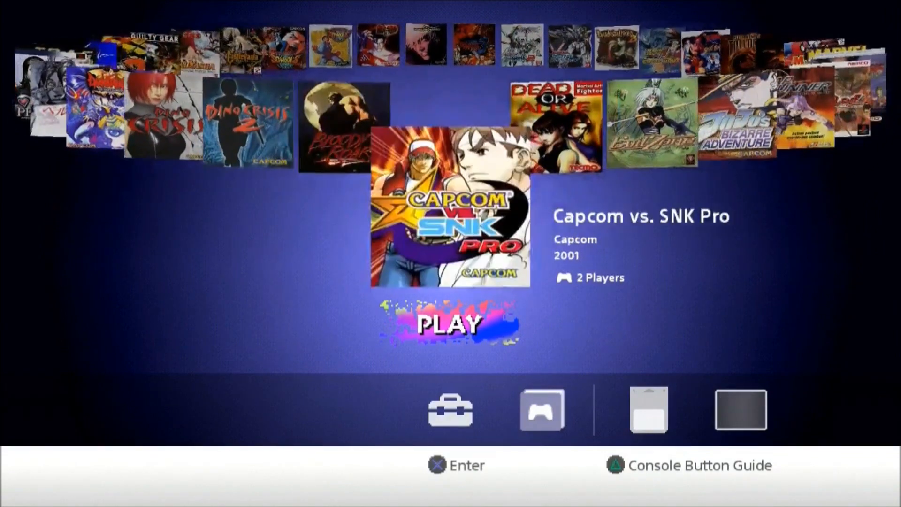
{"action": "scroll", "scroll_direction": "left", "scroll_amount": 3}
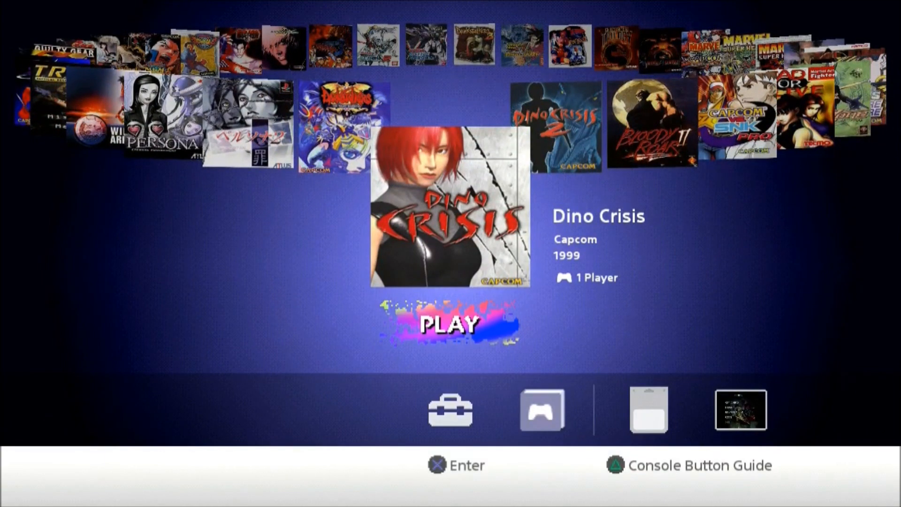
{"action": "scroll", "scroll_direction": "right", "scroll_amount": 3}
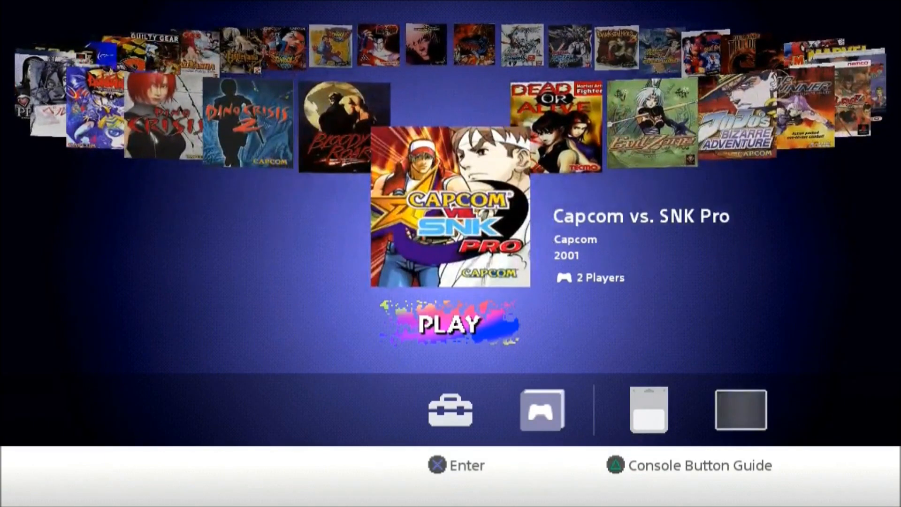
{"action": "scroll", "scroll_direction": "right", "scroll_amount": 3}
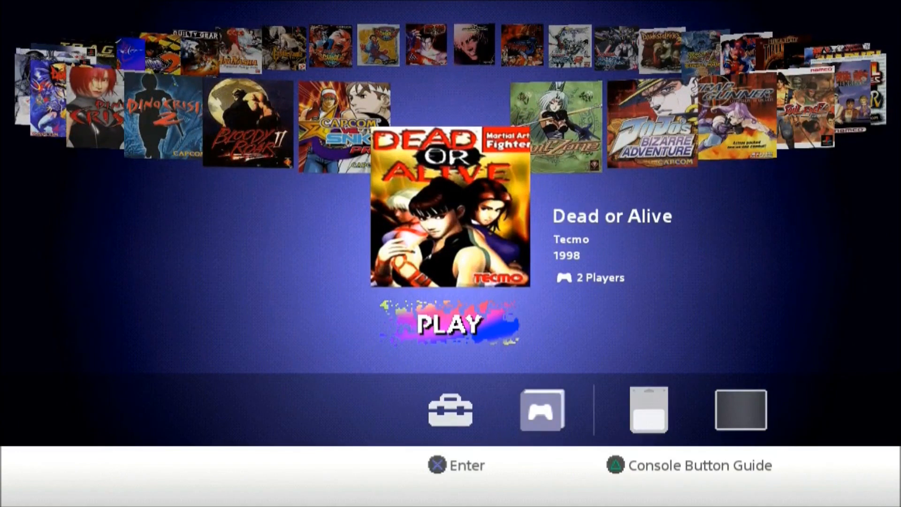
Launch Dead or Alive from the carousel to its title screen.
{"action": "left_click", "coordinate": [449, 322]}
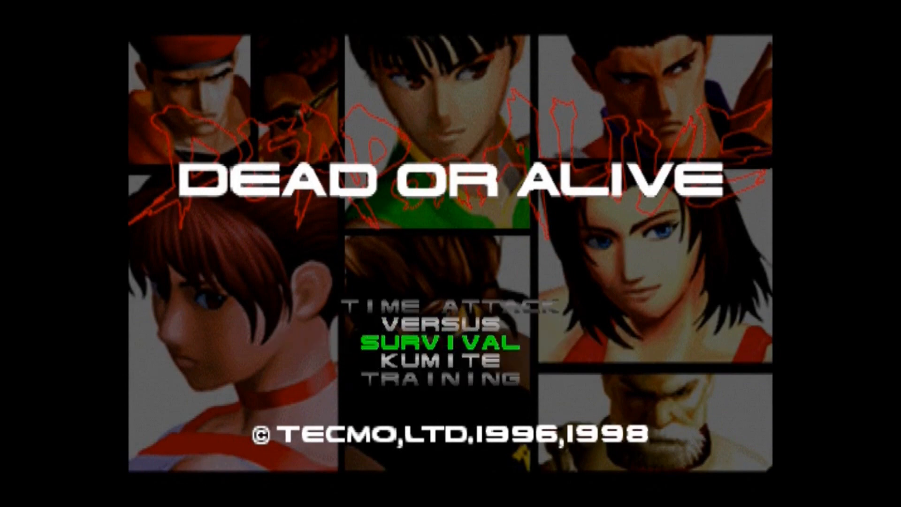
Enter Survival mode in Dead or Alive and pick Jann-Lee on the character select.
{"action": "key", "text": "Return"}
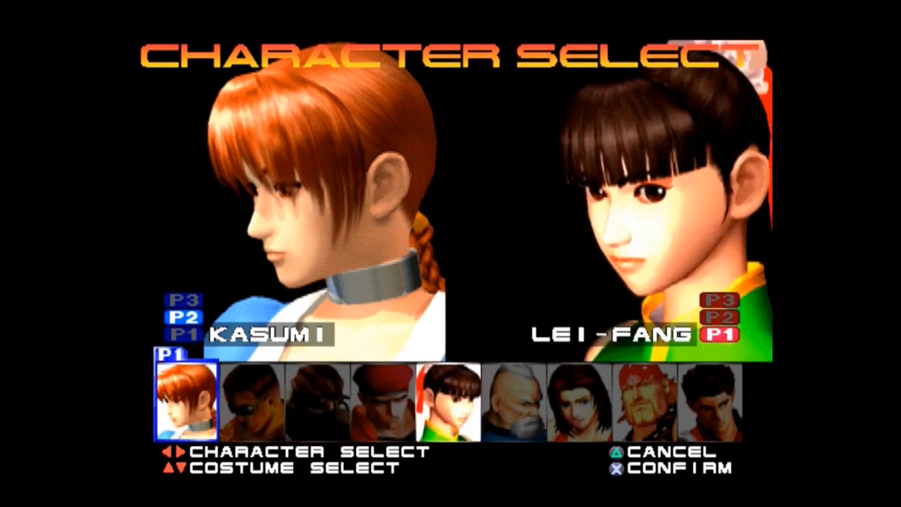
{"action": "key", "text": "Right"}
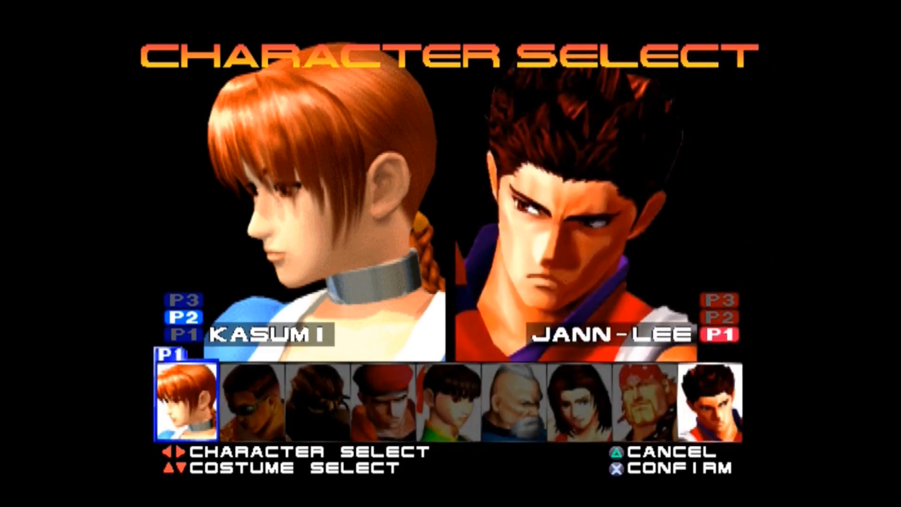
{"action": "key", "text": "Left"}
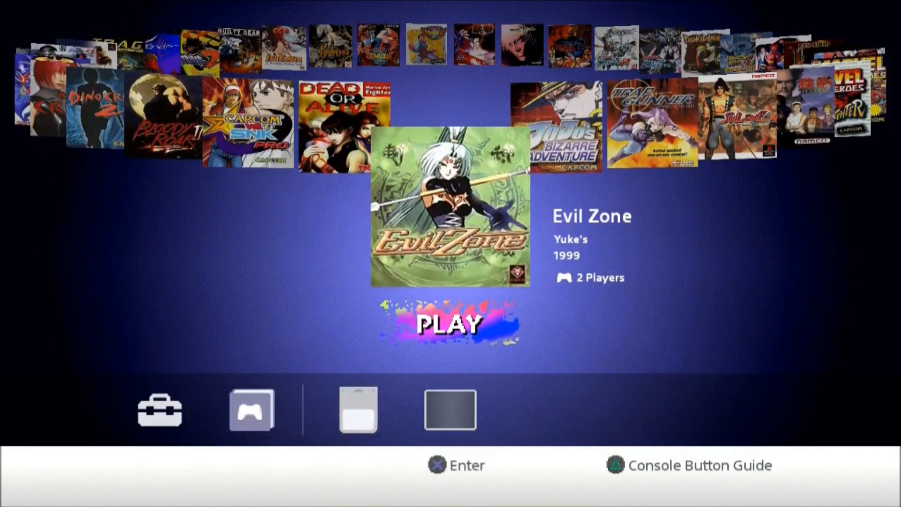
Launch Evil Zone from the carousel with PLAY.
{"action": "left_click", "coordinate": [450, 322]}
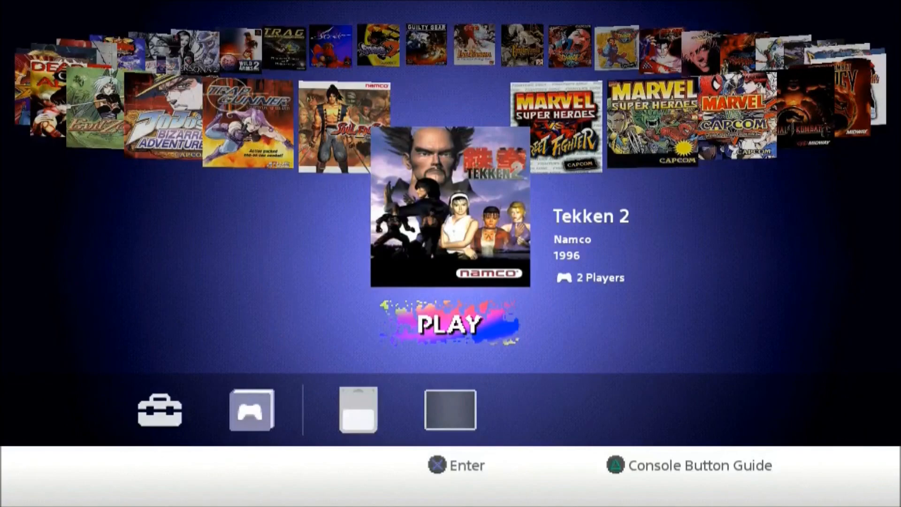
Launch Tekken 2 from the carousel and wait for its title screen with Arcade Mode.
{"action": "left_click", "coordinate": [450, 321]}
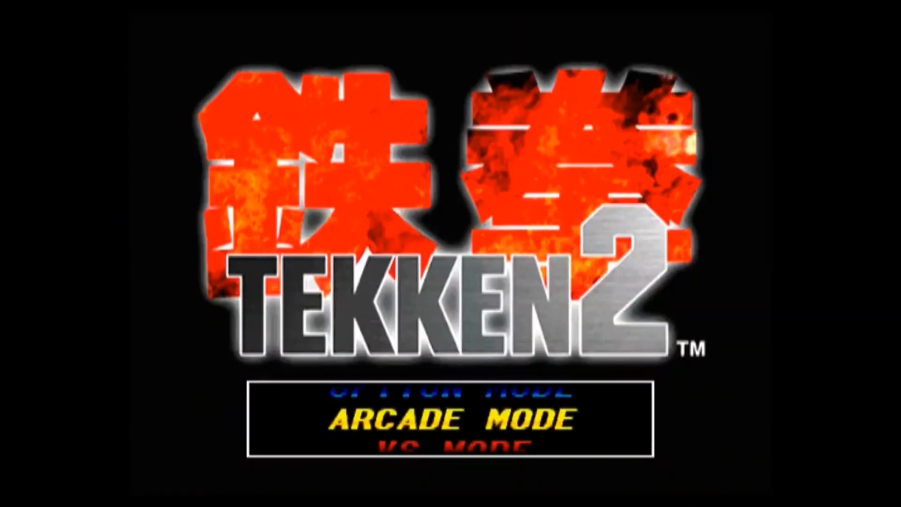
{"action": "key", "text": "Return"}
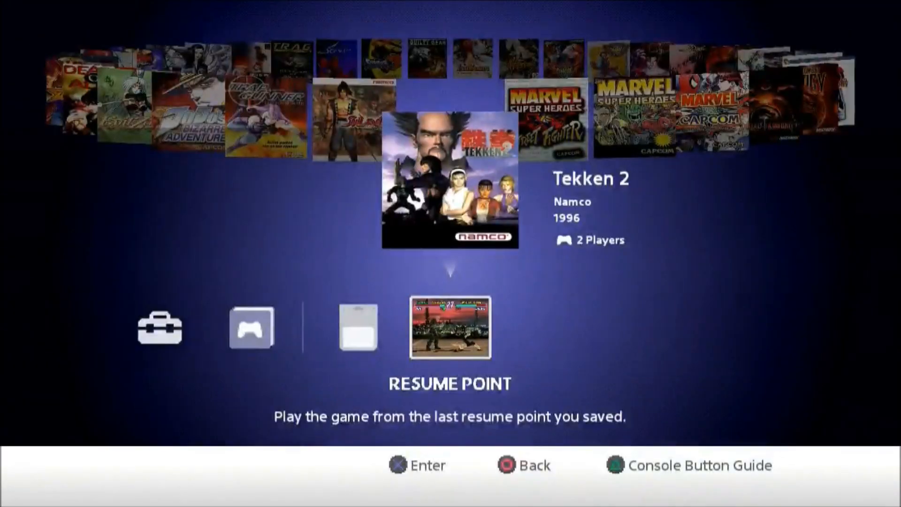
Scroll the carousel right past Castlevania, Inuyasha, Wild Arms 2, Persona 2 and Dino Crisis to Capcom vs. SNK Pro.
{"action": "scroll", "scroll_direction": "right", "scroll_amount": 3}
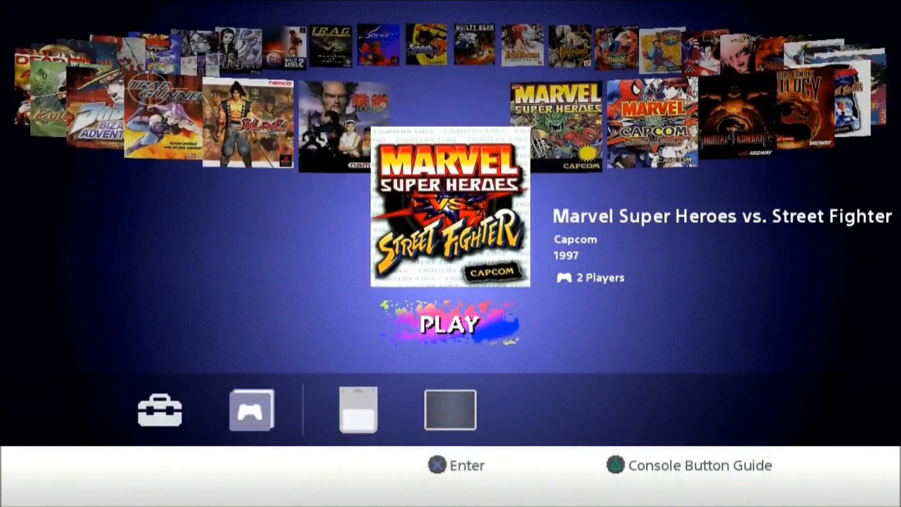
{"action": "scroll", "scroll_direction": "right", "scroll_amount": 3}
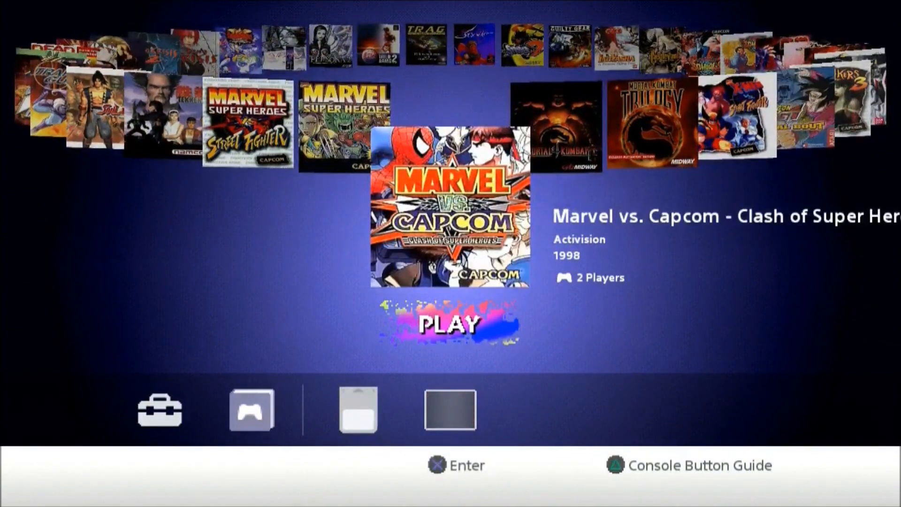
{"action": "scroll", "scroll_direction": "right", "scroll_amount": 3}
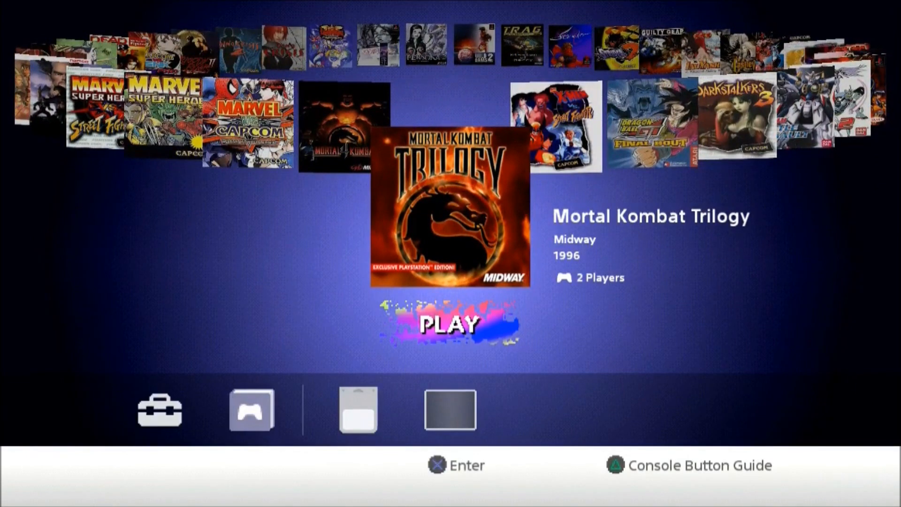
{"action": "scroll", "scroll_direction": "right", "scroll_amount": 3}
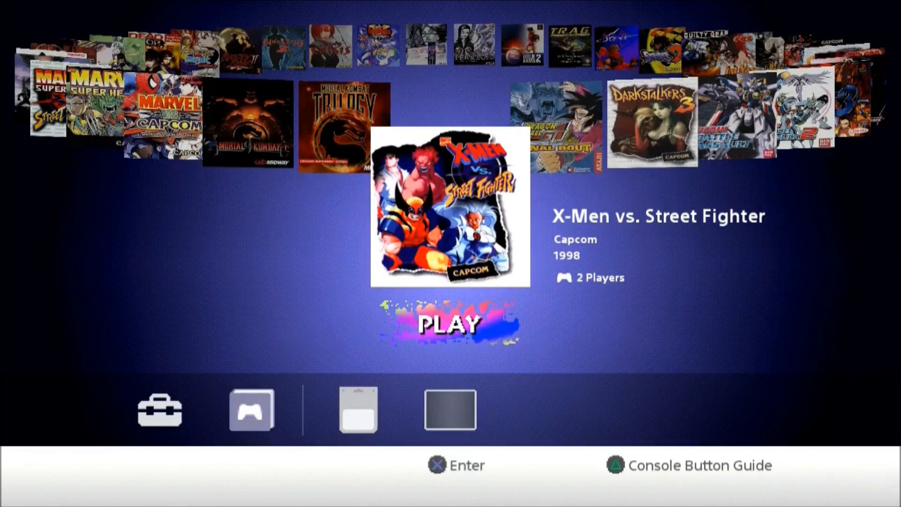
{"action": "scroll", "scroll_direction": "right", "scroll_amount": 3}
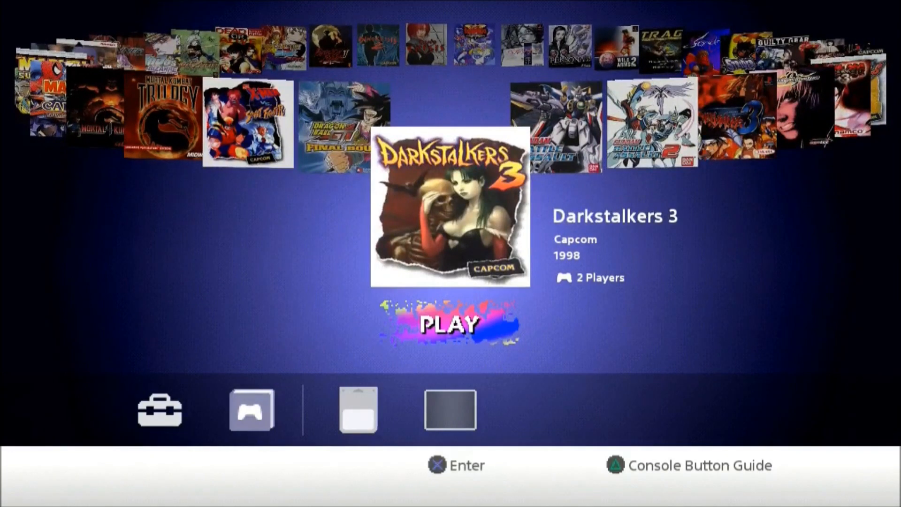
{"action": "scroll", "scroll_direction": "right", "scroll_amount": 3}
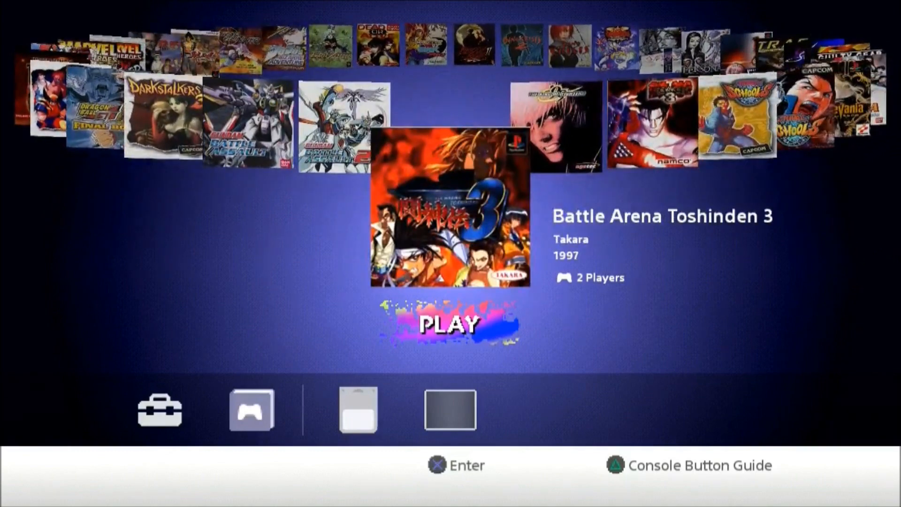
{"action": "scroll", "scroll_direction": "right", "scroll_amount": 3}
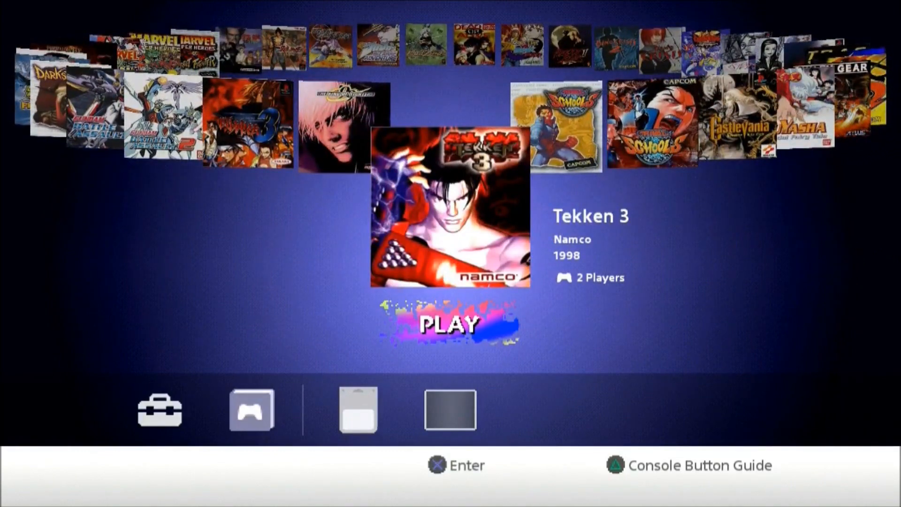
{"action": "scroll", "scroll_direction": "right", "scroll_amount": 3}
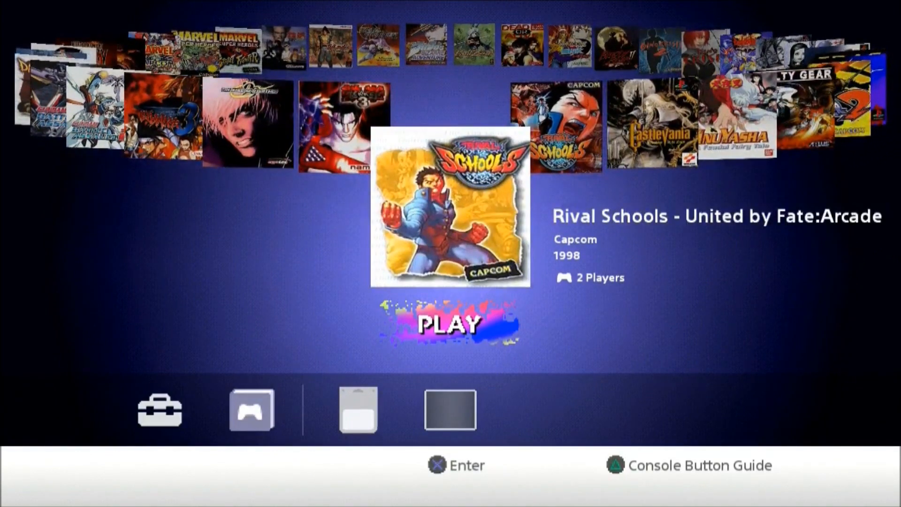
{"action": "scroll", "scroll_direction": "right", "scroll_amount": 3}
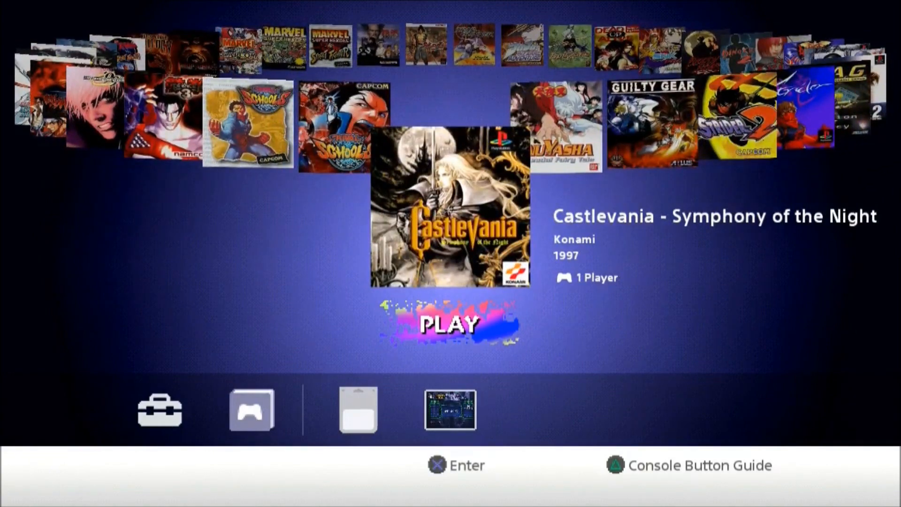
{"action": "scroll", "scroll_direction": "right", "scroll_amount": 3}
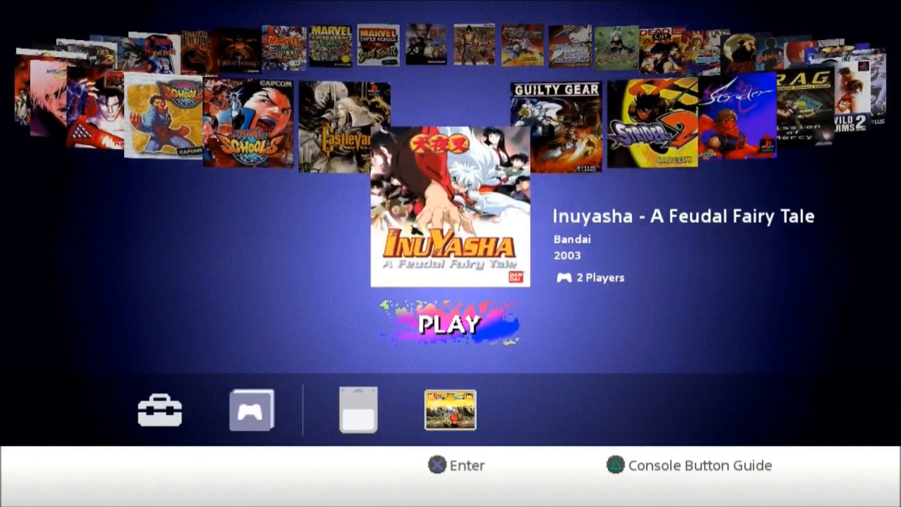
{"action": "scroll", "scroll_direction": "right", "scroll_amount": 3}
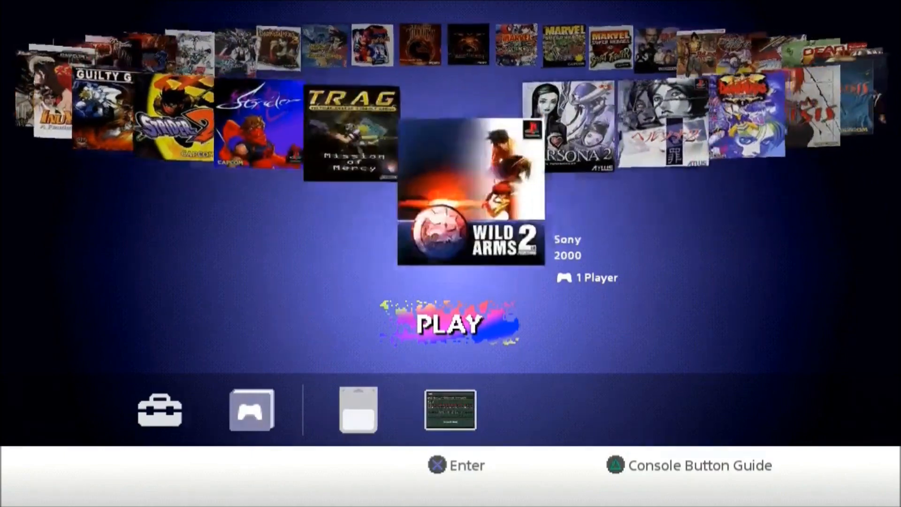
{"action": "scroll", "scroll_direction": "right", "scroll_amount": 3}
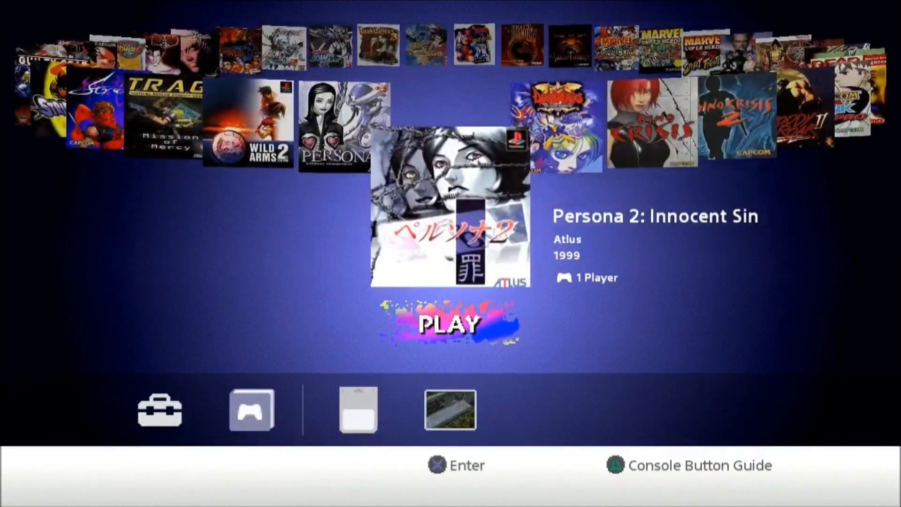
{"action": "scroll", "scroll_direction": "right", "scroll_amount": 3}
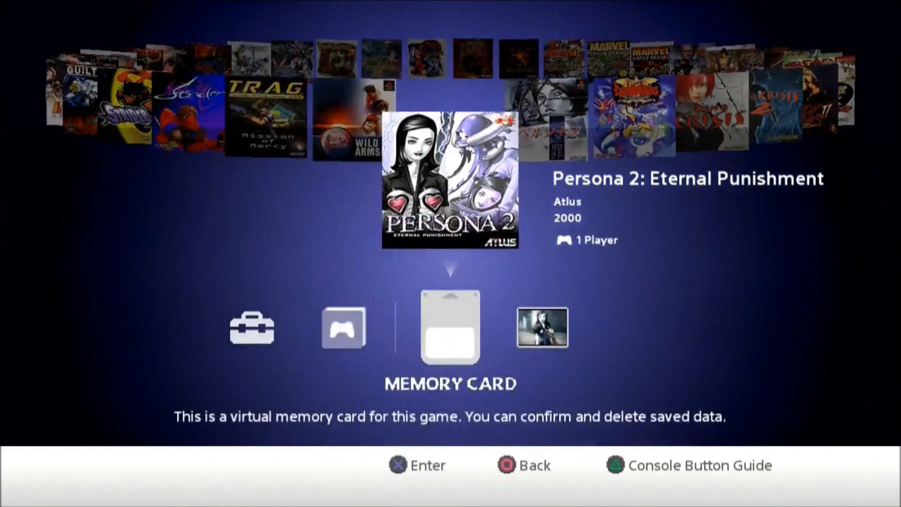
{"action": "scroll", "scroll_direction": "right", "scroll_amount": 3}
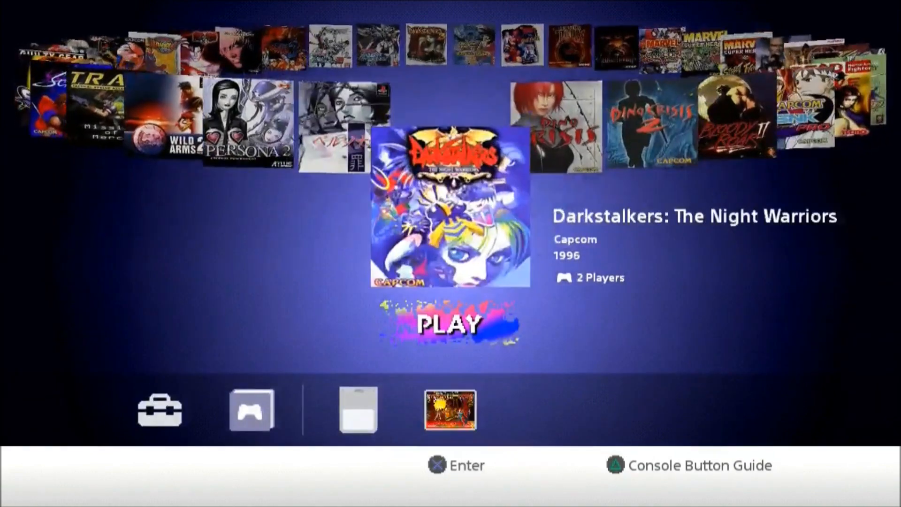
{"action": "scroll", "scroll_direction": "right", "scroll_amount": 3}
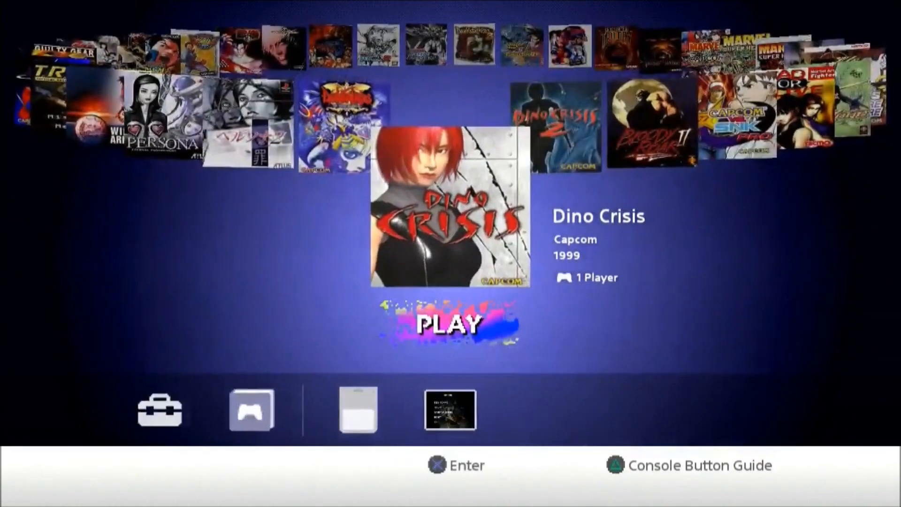
{"action": "scroll", "scroll_direction": "right", "scroll_amount": 3}
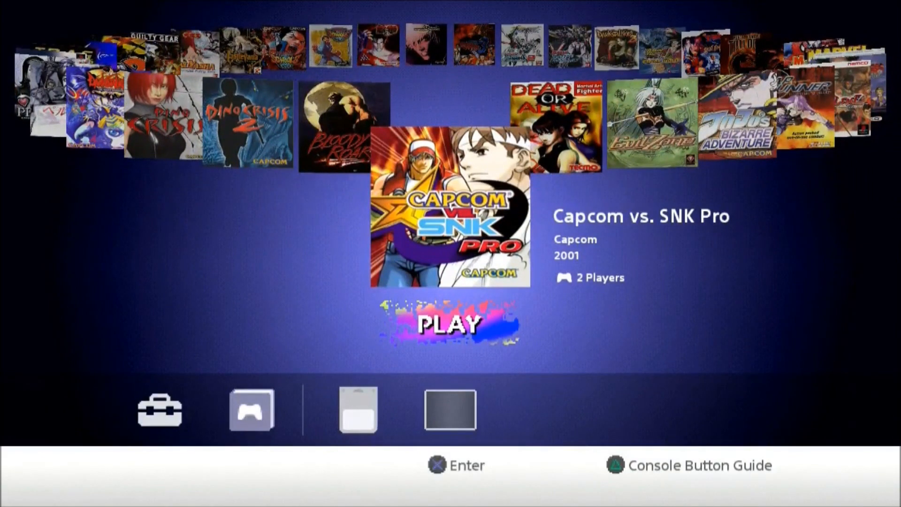
{"action": "left_click", "coordinate": [451, 322]}
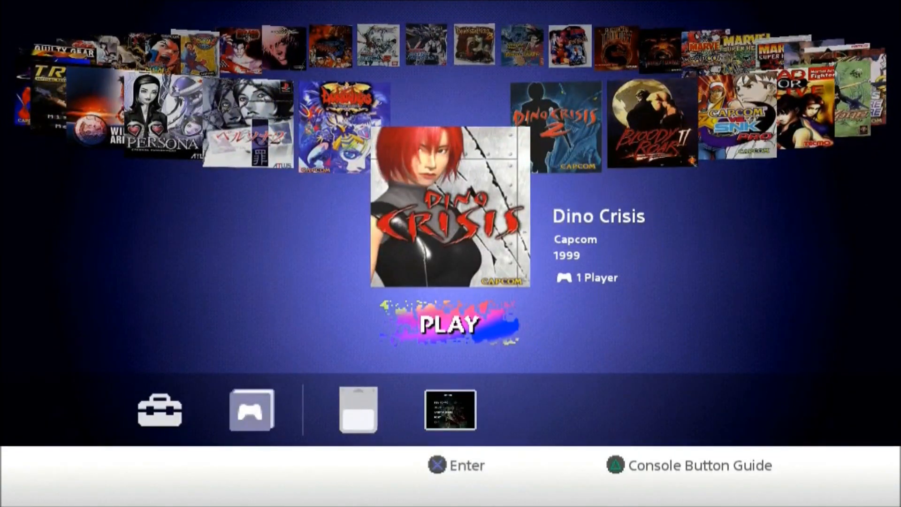
Launch Dino Crisis so the PlayStation boot logo appears.
{"action": "left_click", "coordinate": [451, 323]}
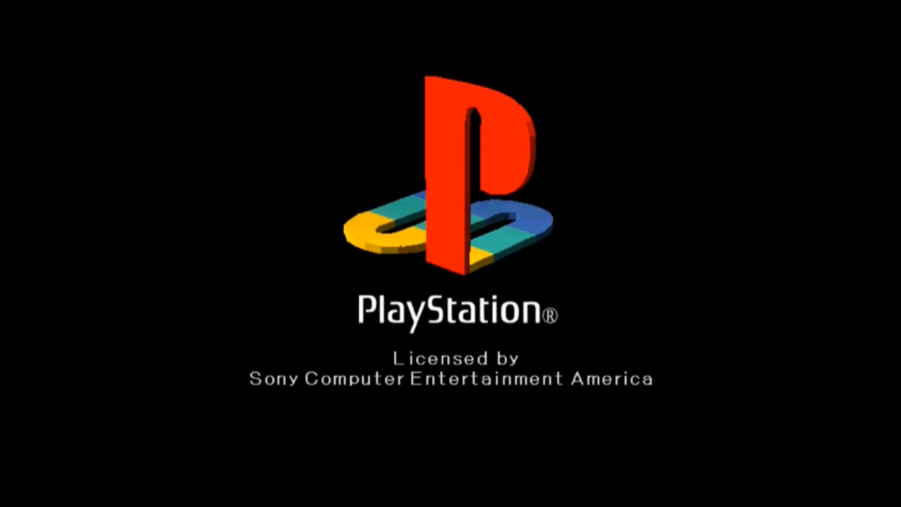